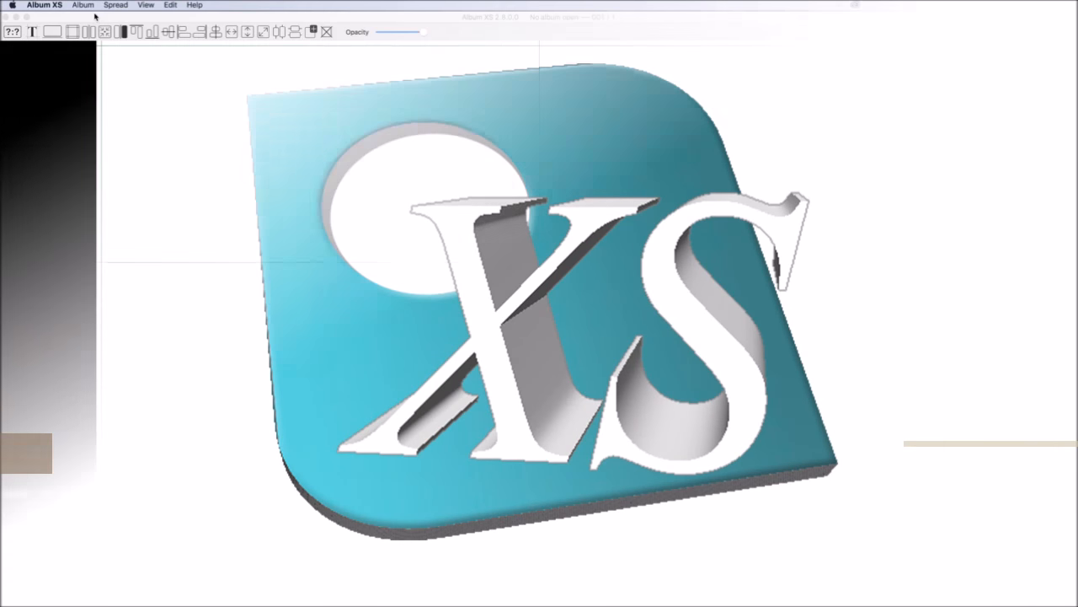
- Start a new album from the Album menu, bringing up the My album.db save prompt
left_click(82, 5)
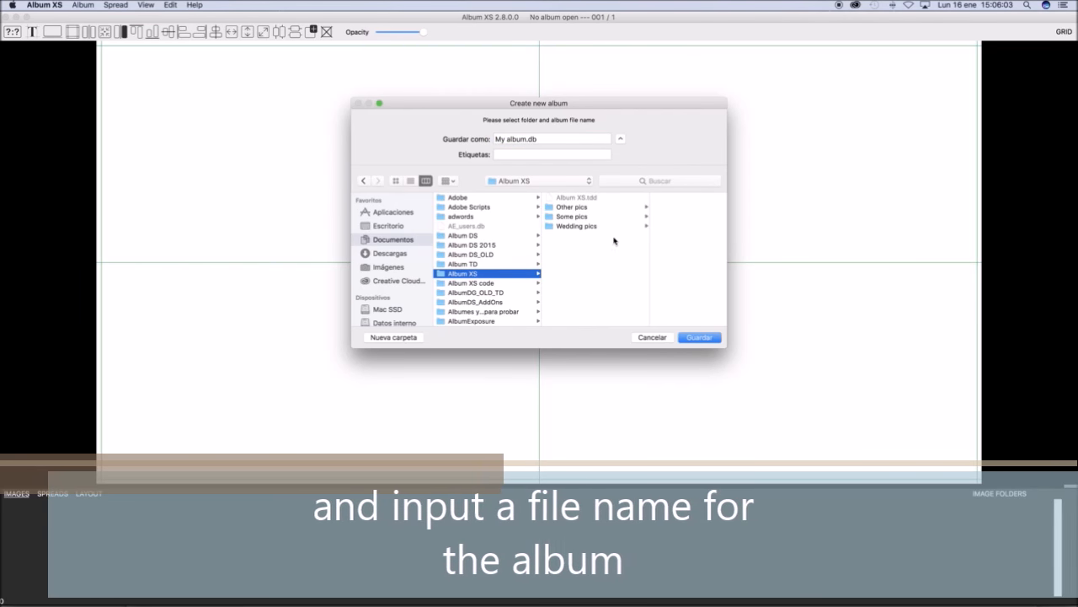
- Save My album.db with 51 × 26 cm spreads, adjust the image gap, and close
left_click(699, 337)
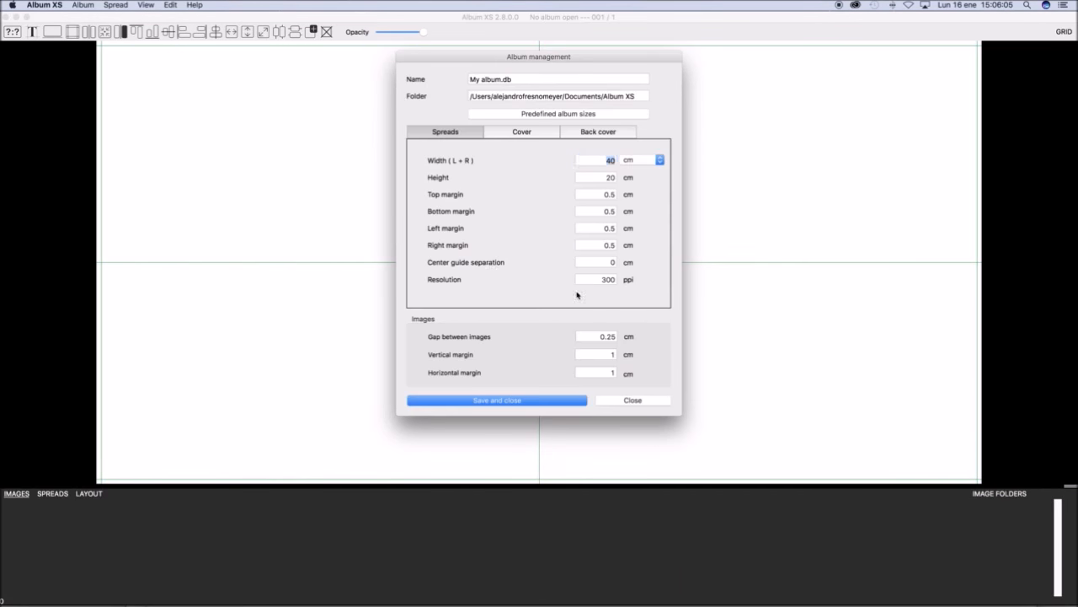
left_click(596, 160)
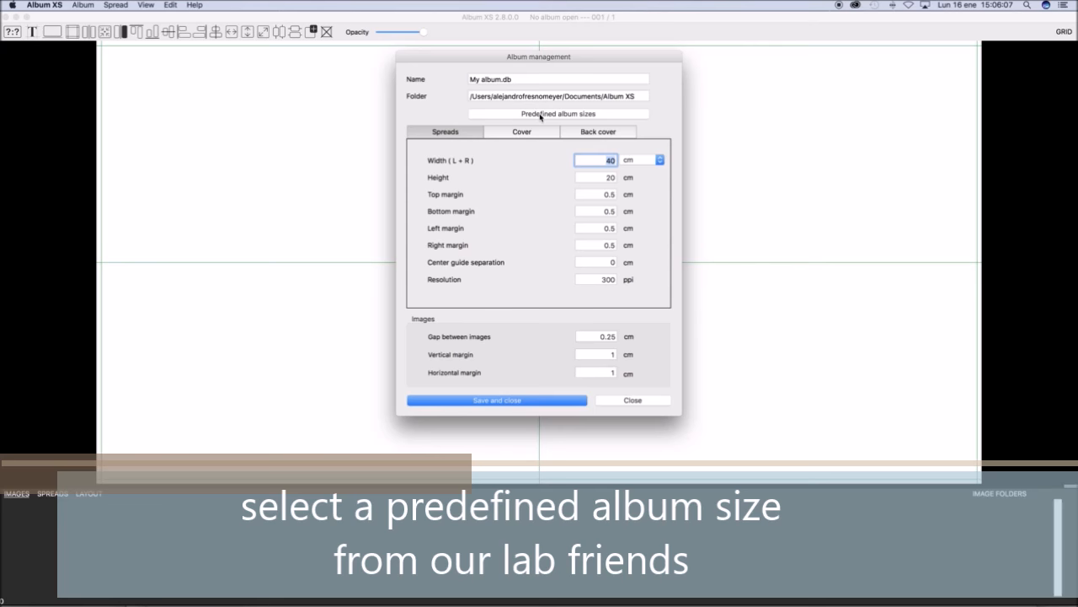
left_click(557, 113)
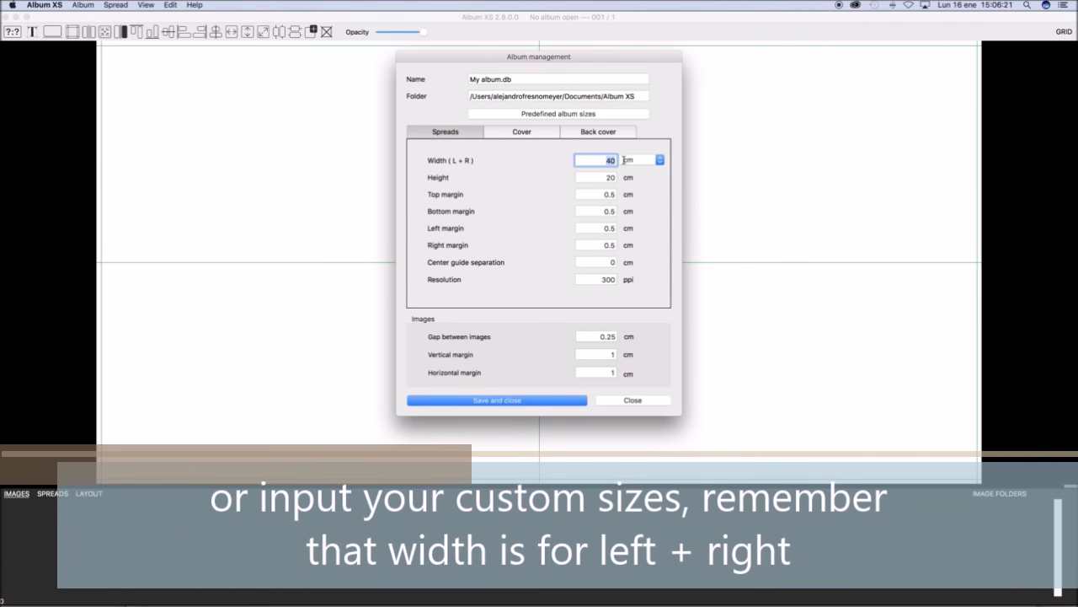
type("5")
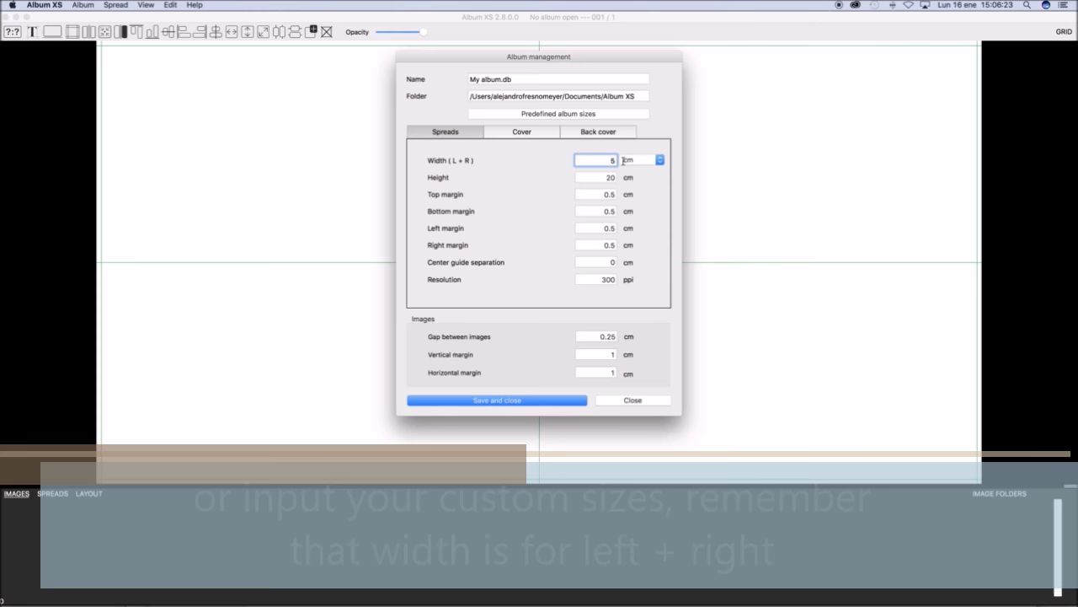
left_click(596, 177)
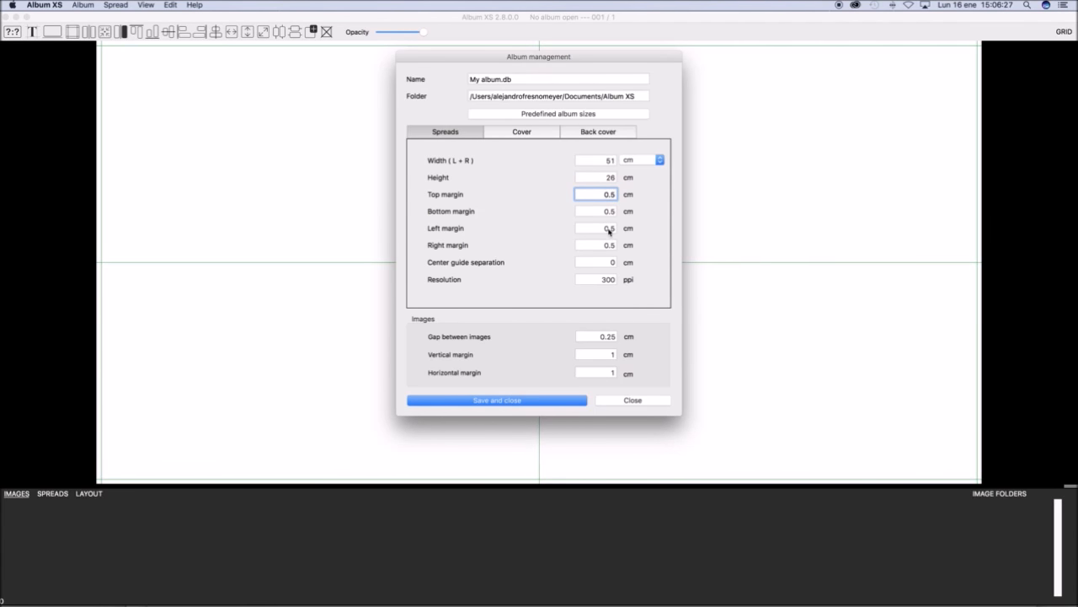
left_click(522, 131)
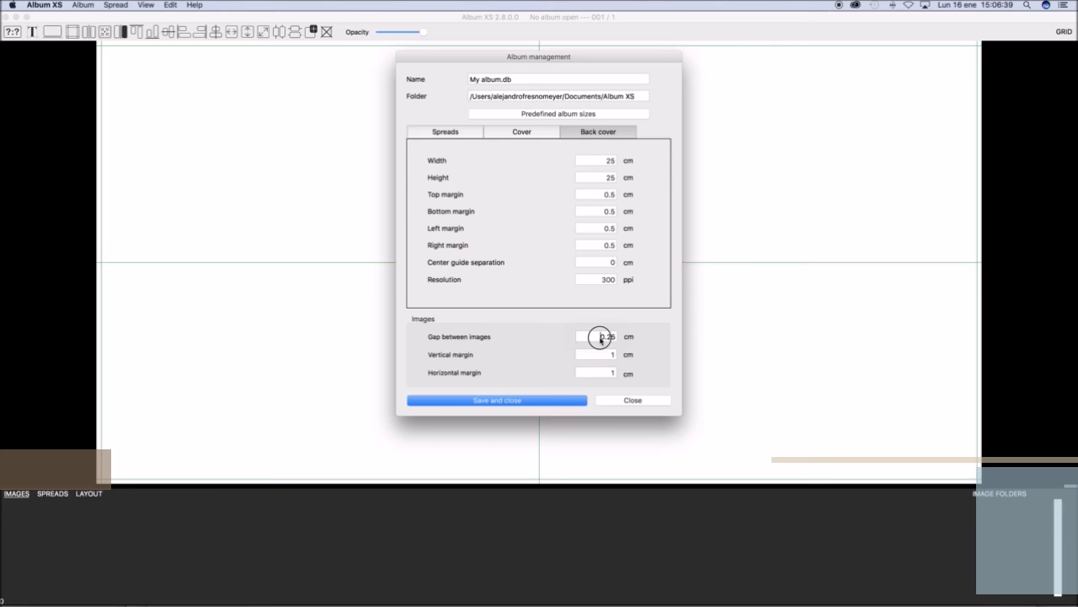
left_click(596, 336)
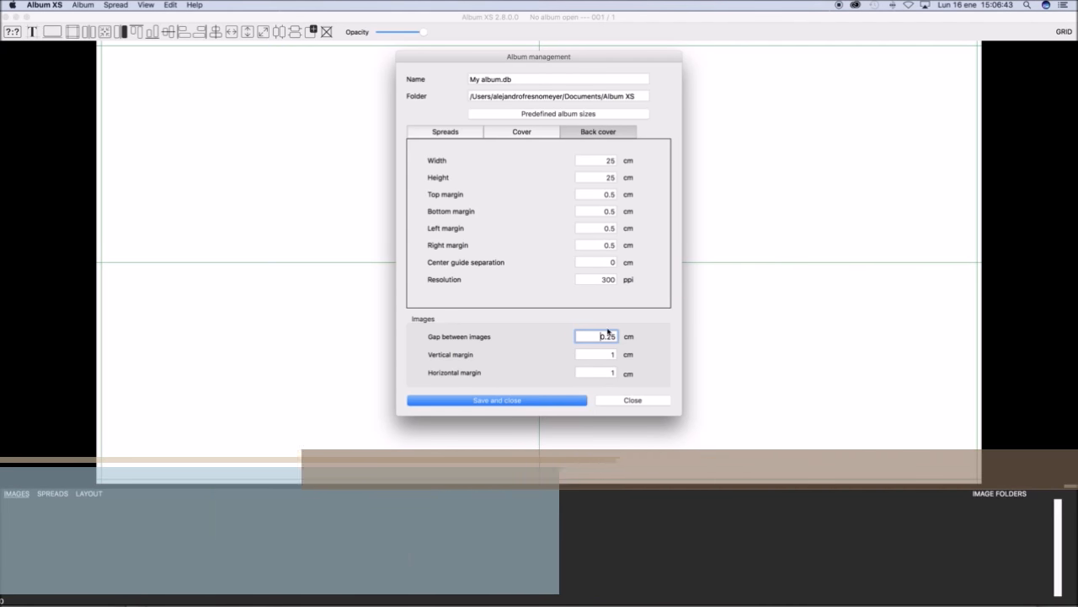
left_click(496, 399)
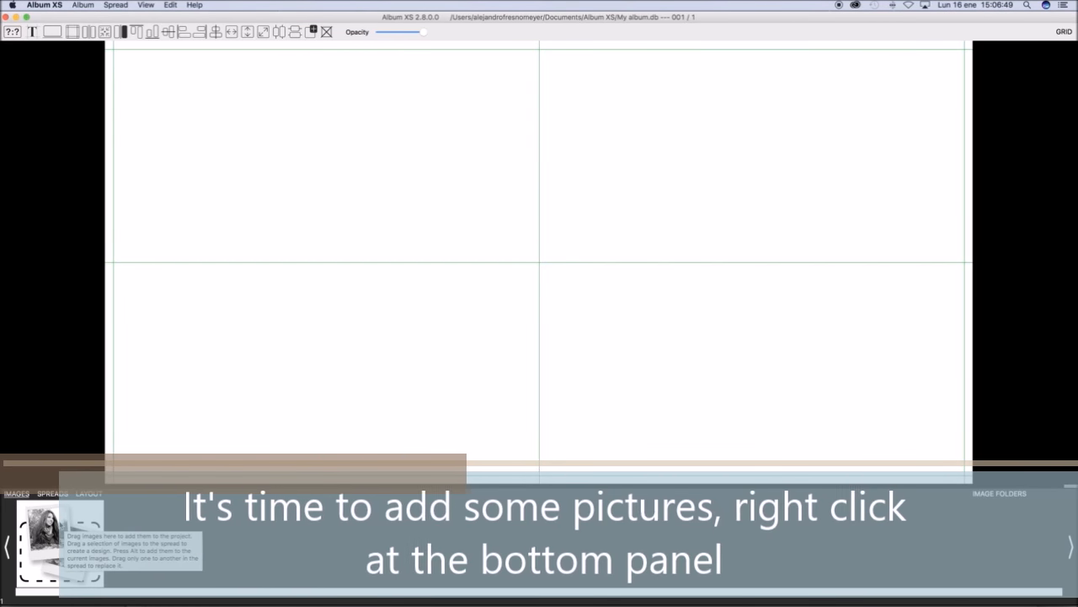
- Add all eight JPGs from the Some pics folder to the Images panel
right_click(50, 539)
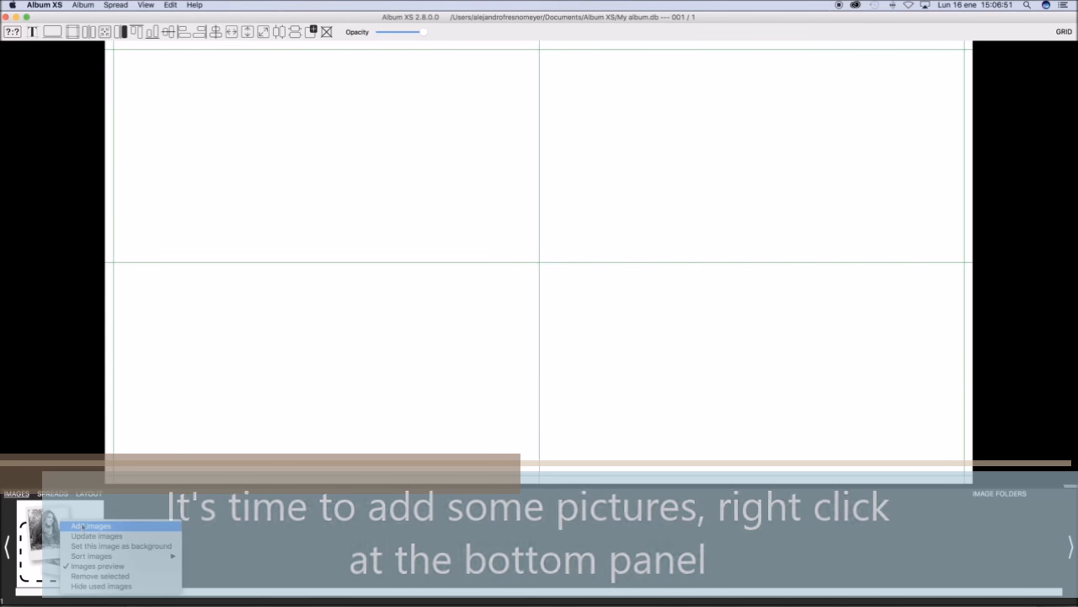
left_click(90, 525)
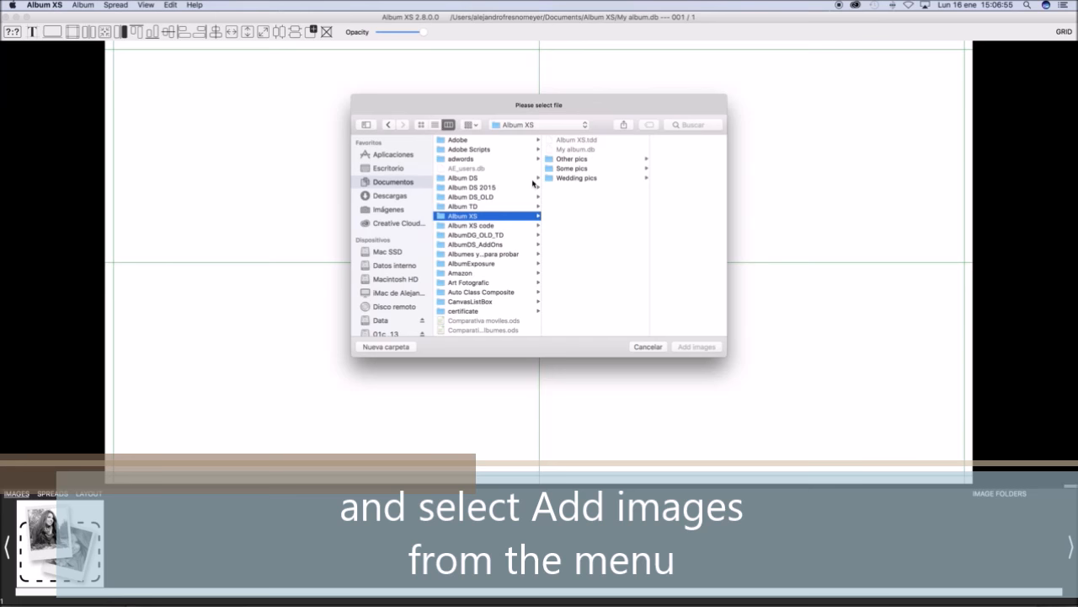
left_click(571, 167)
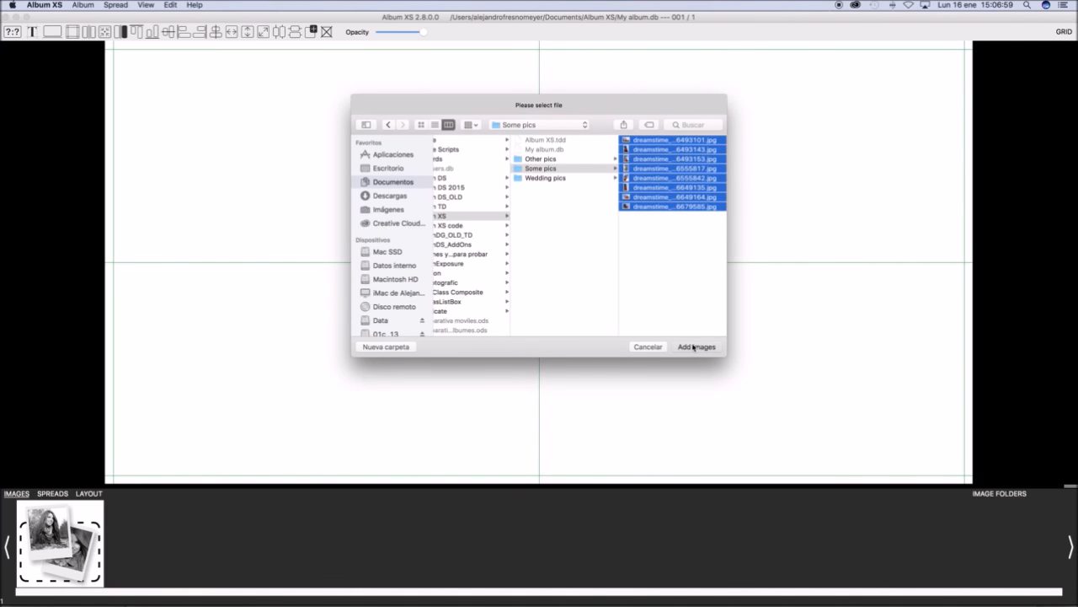
left_click(696, 346)
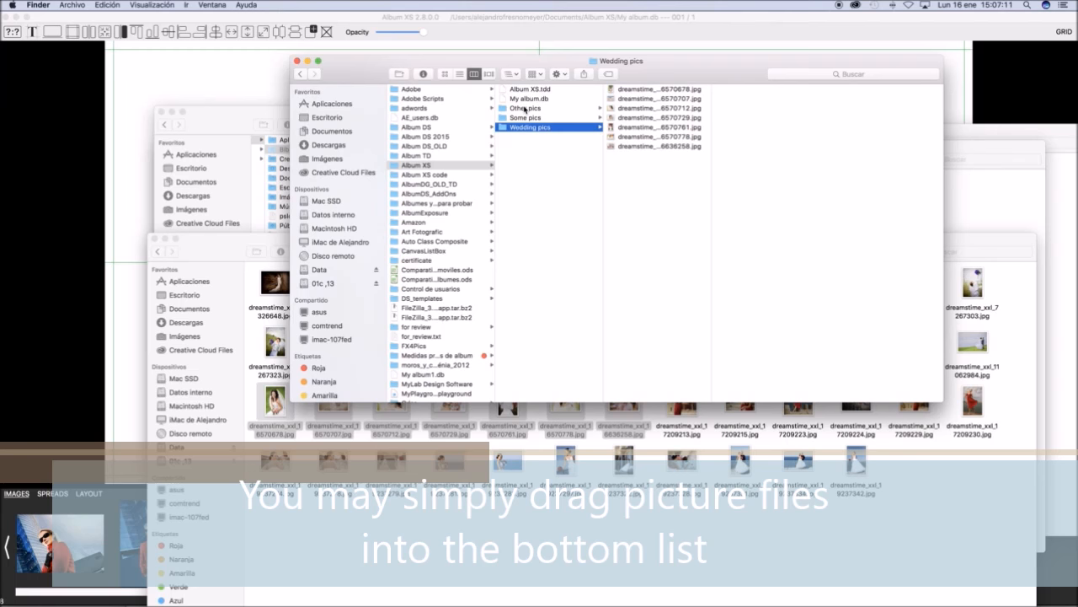
- Open the Wedding pics folder under Album XS in Finder's column view
left_click(526, 108)
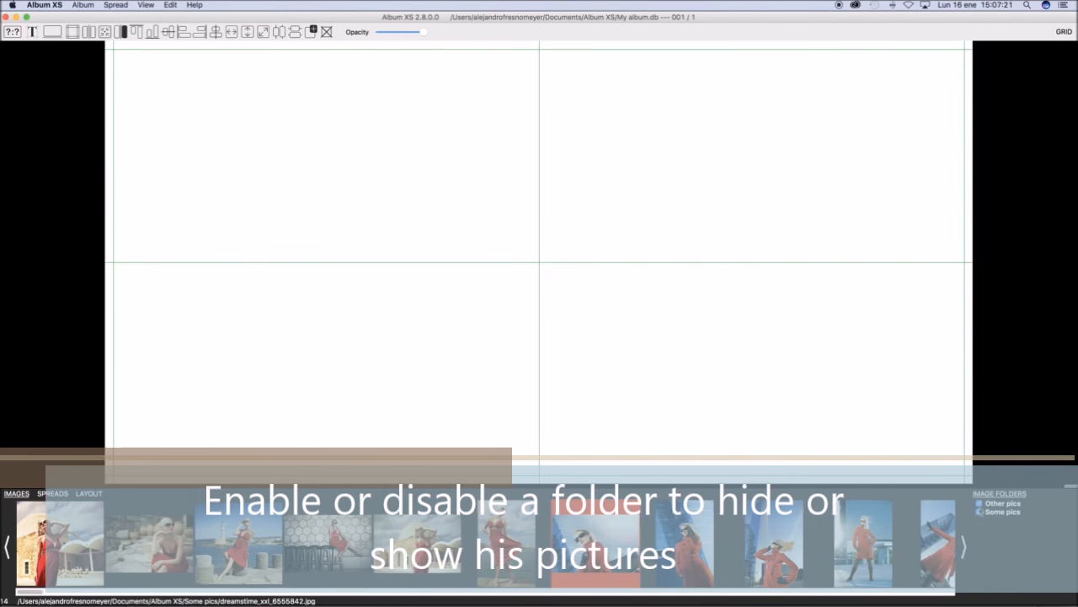
- Toggle on the Some pics folder's pictures and drag the selection onto the empty spread
left_click(979, 513)
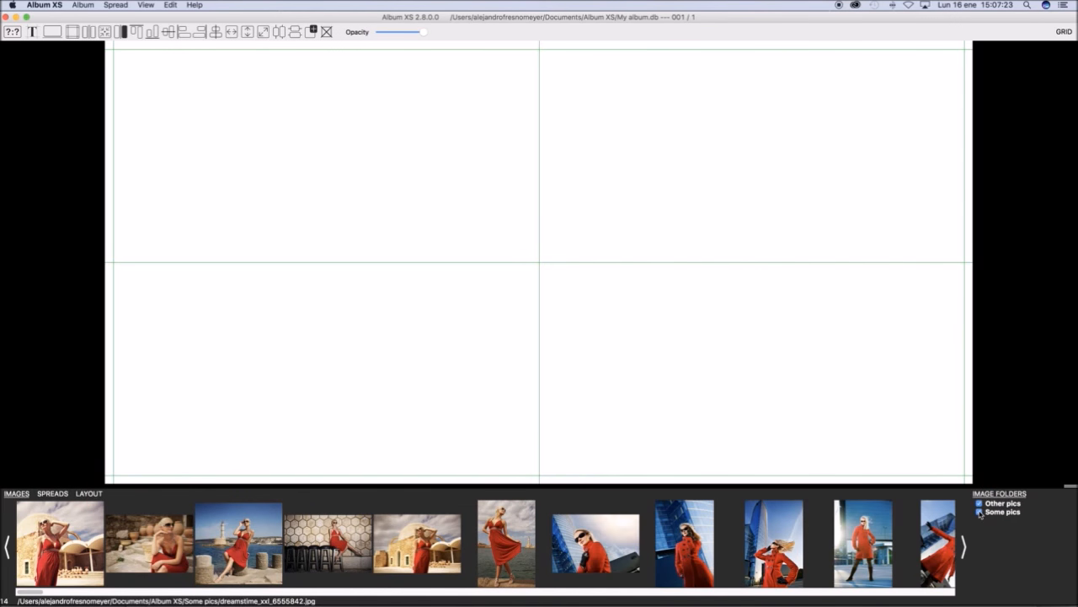
right_click(595, 543)
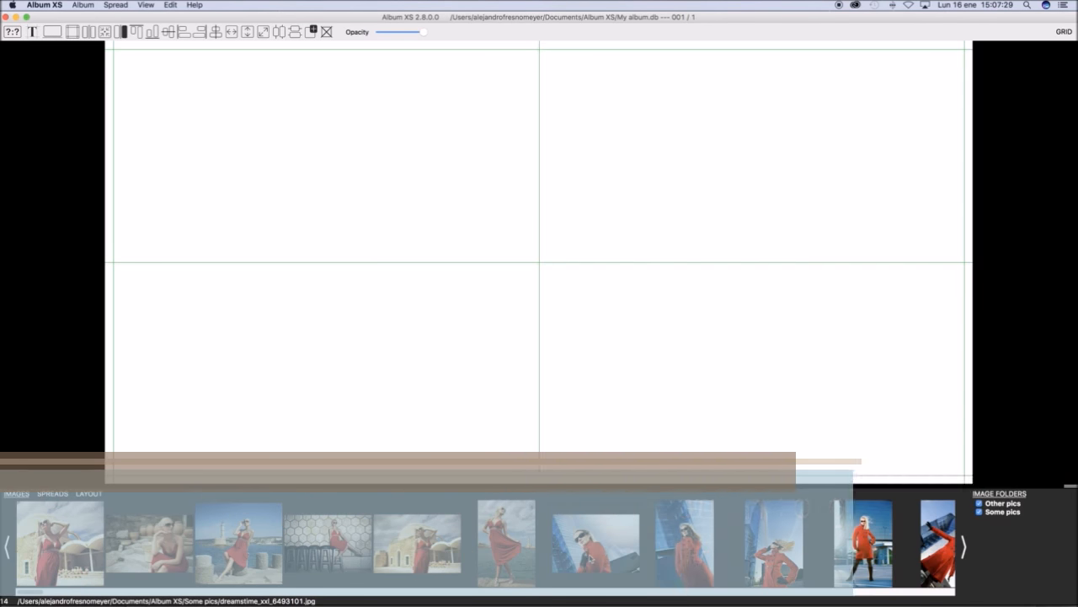
left_click_drag(596, 544, 596, 428)
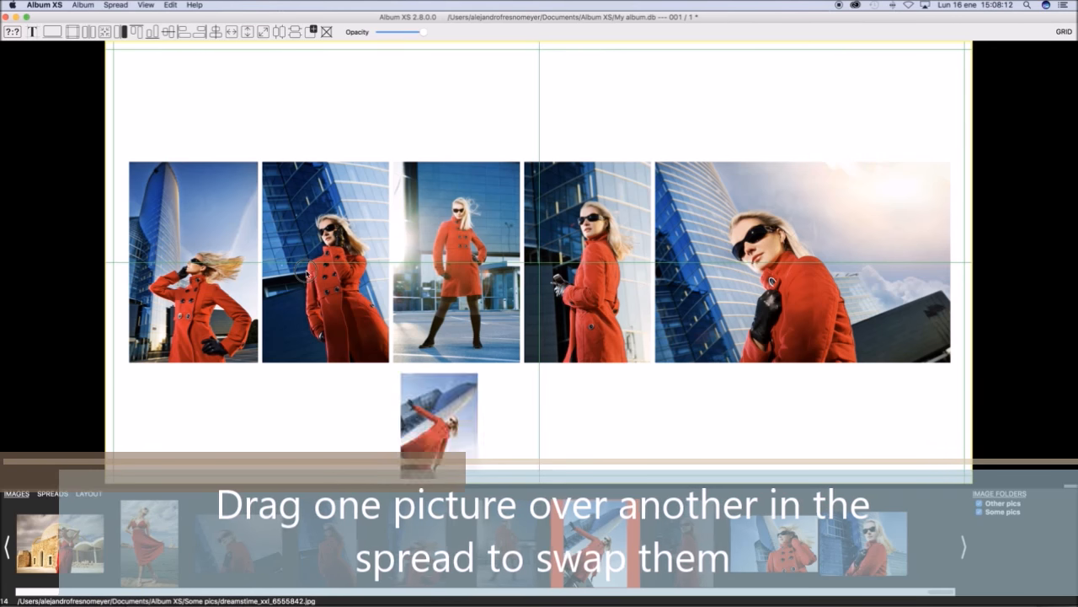
- Swap the tilted red-coat photo with another picture on the first spread
left_click_drag(439, 421, 325, 261)
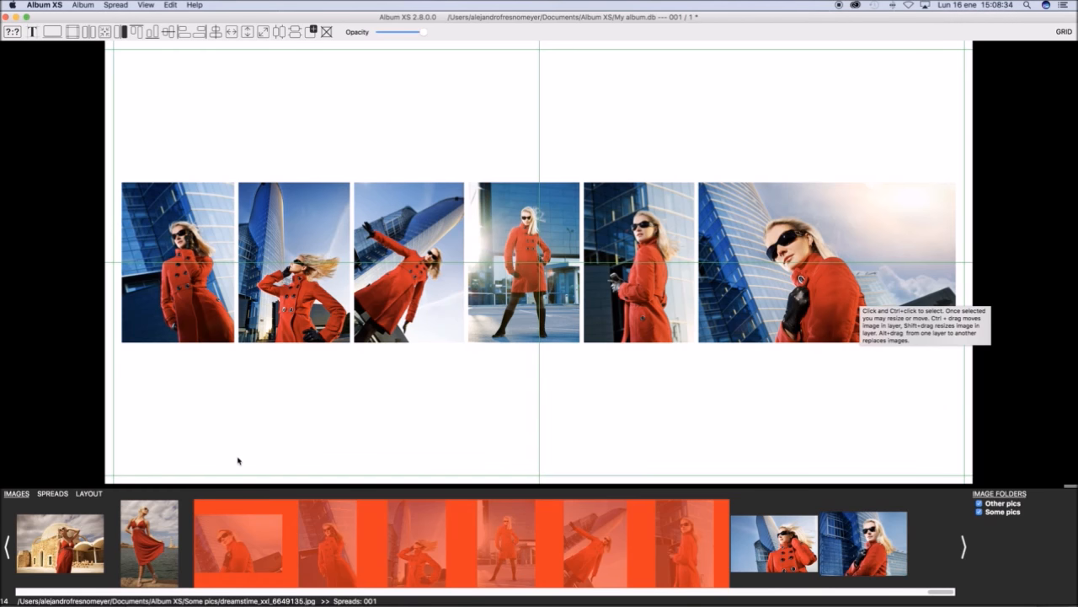
mouse_move(567, 465)
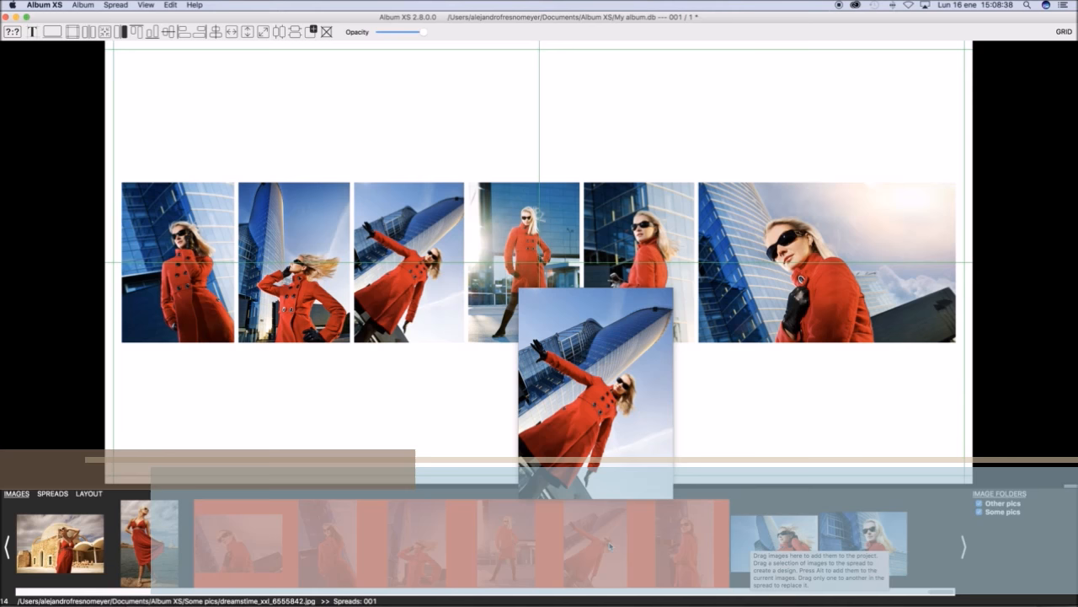
- Drag selected red-coat thumbnails onto the canvas to build a second spread in a grid
left_click_drag(594, 379, 772, 434)
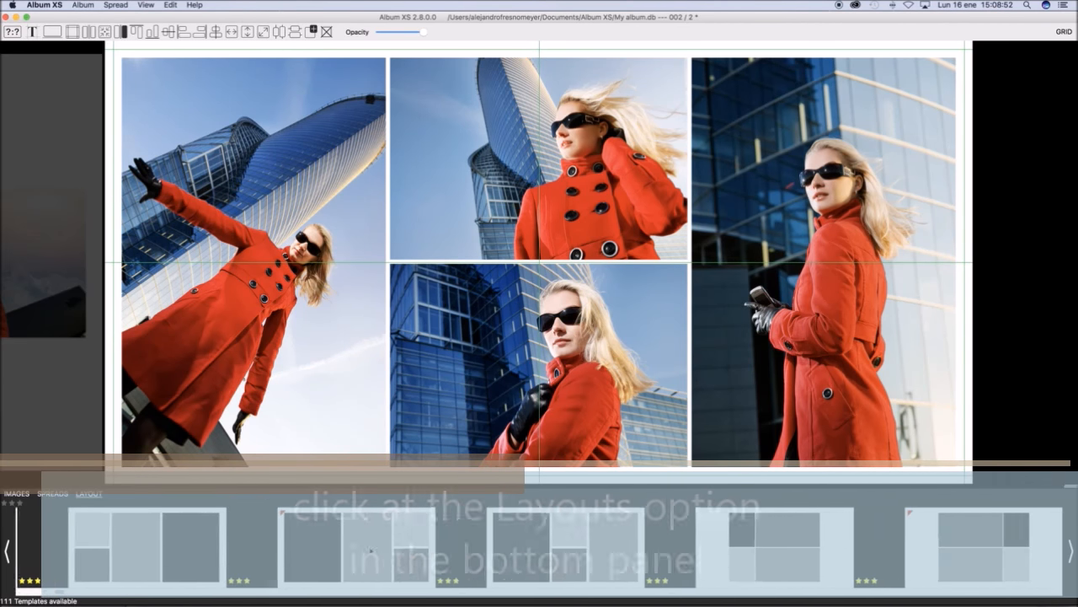
- Apply a borderless layout template so the second spread's photos fill the page
left_click(89, 492)
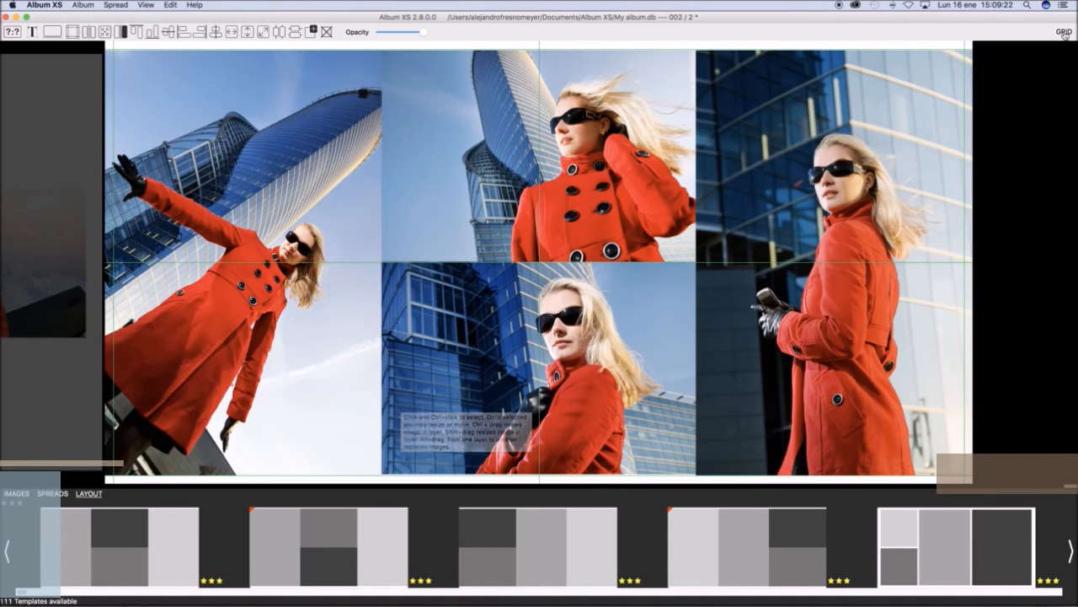
- Switch to the GRID view to see both spreads as thumbnails
left_click(1063, 32)
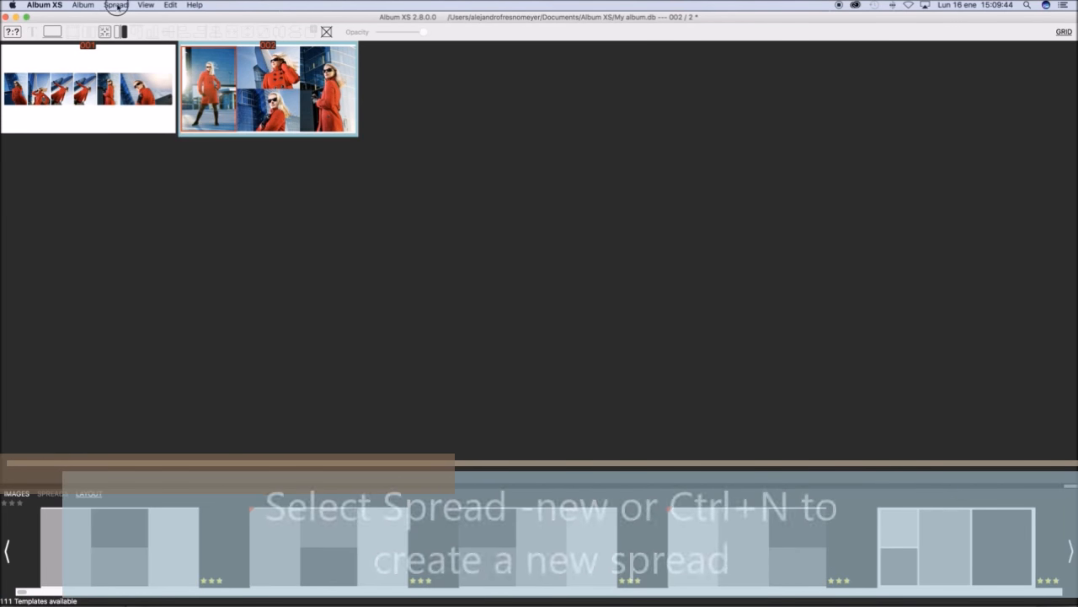
- Add a new spread via Spread > New spread and drop red-coat pictures onto it
left_click(115, 5)
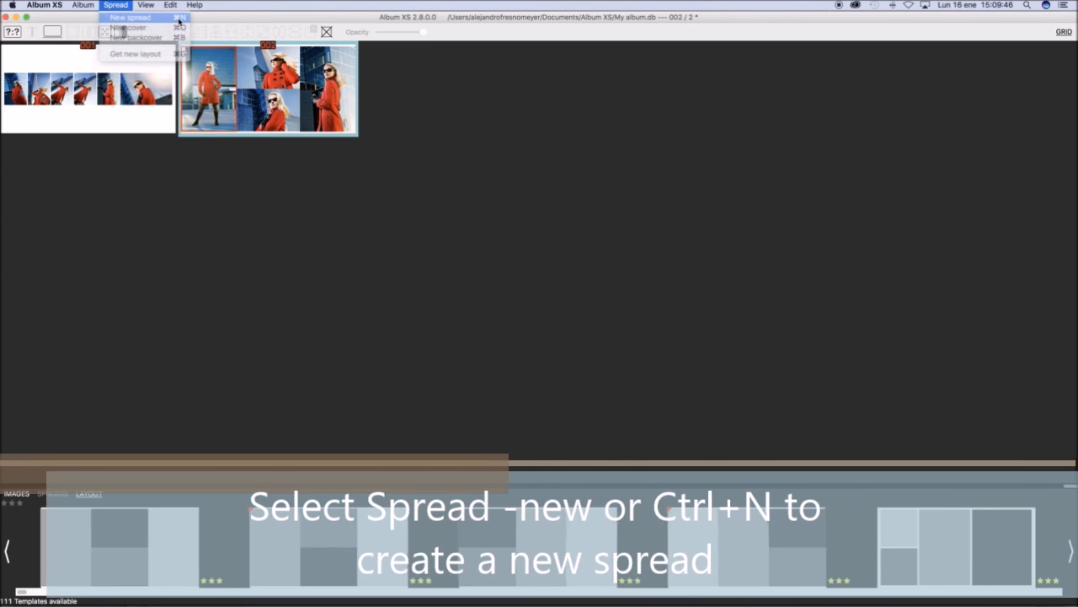
left_click(129, 17)
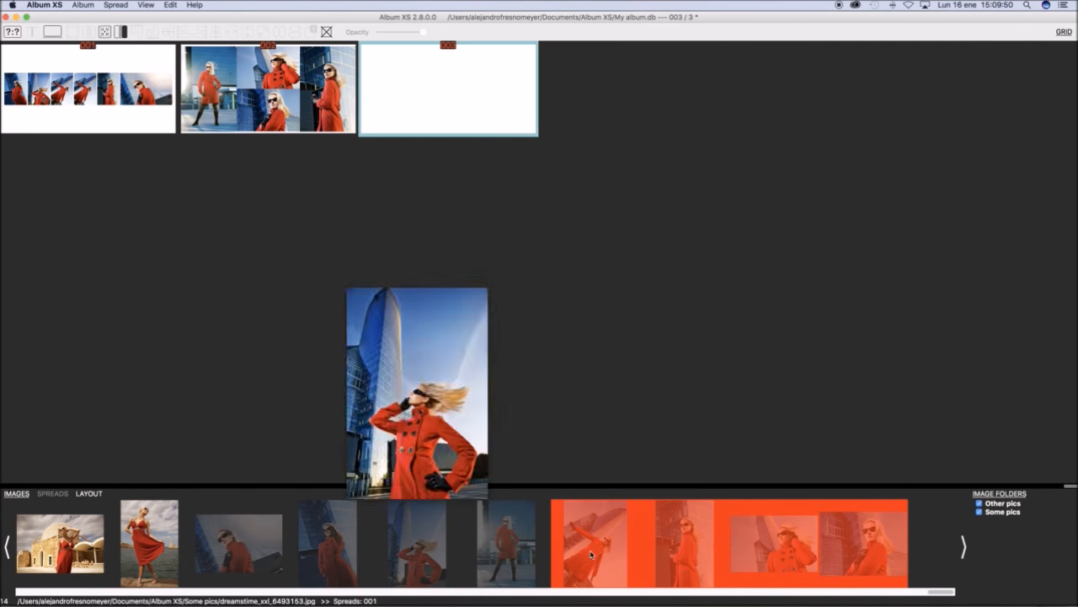
left_click(239, 544)
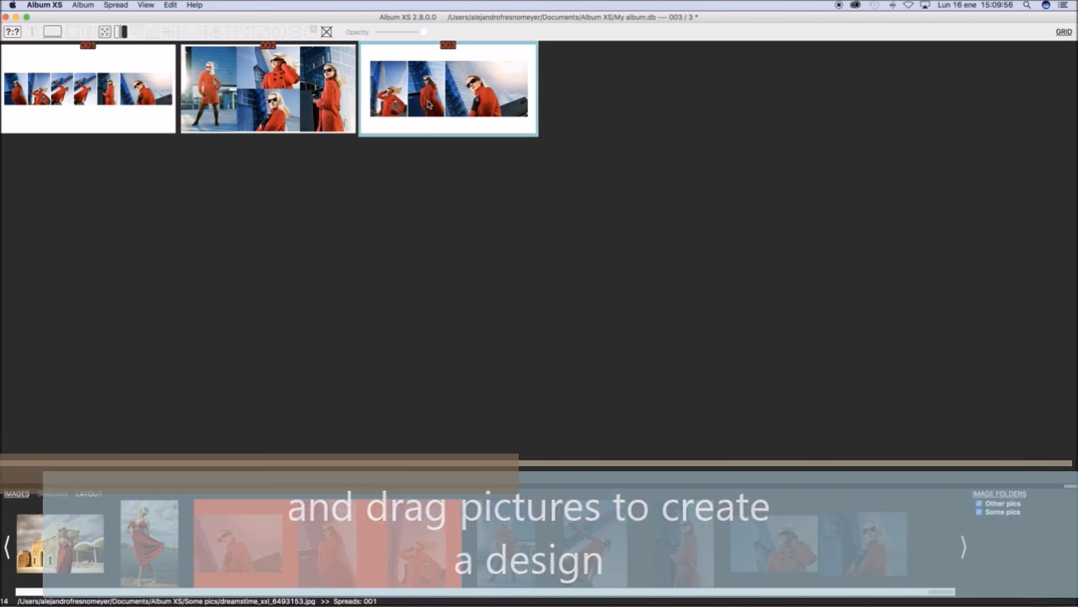
left_click(88, 494)
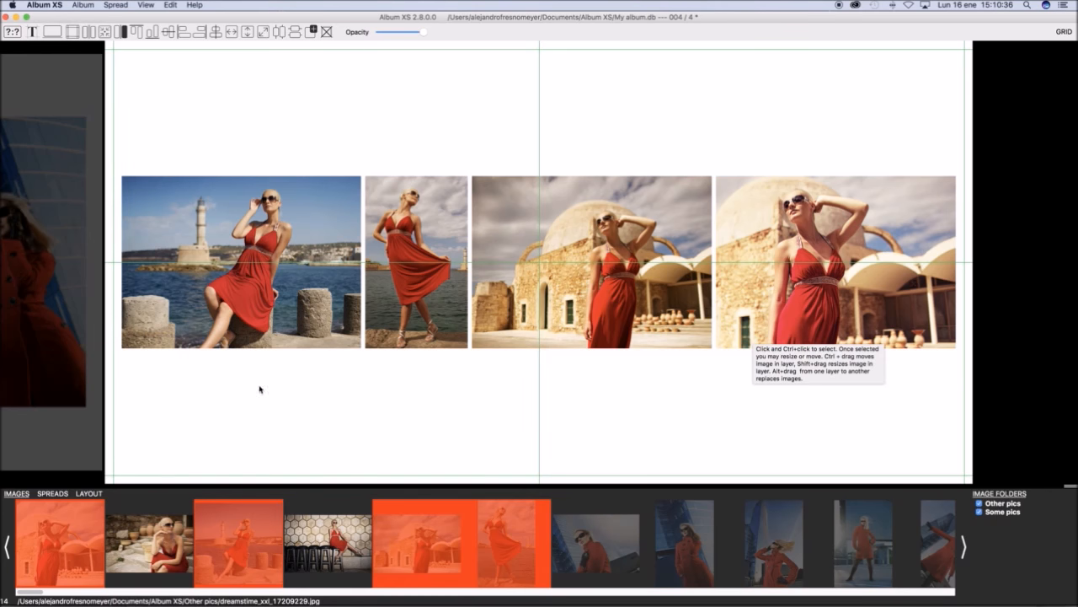
- Apply a two-row grid template to spread 4, two photos above and two below
left_click(89, 493)
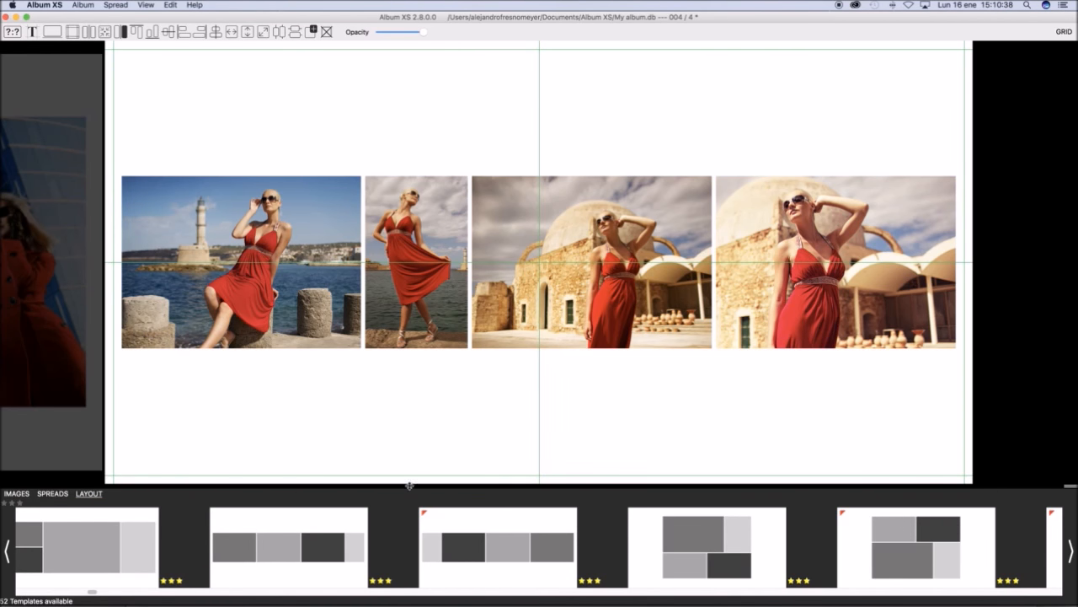
left_click(916, 546)
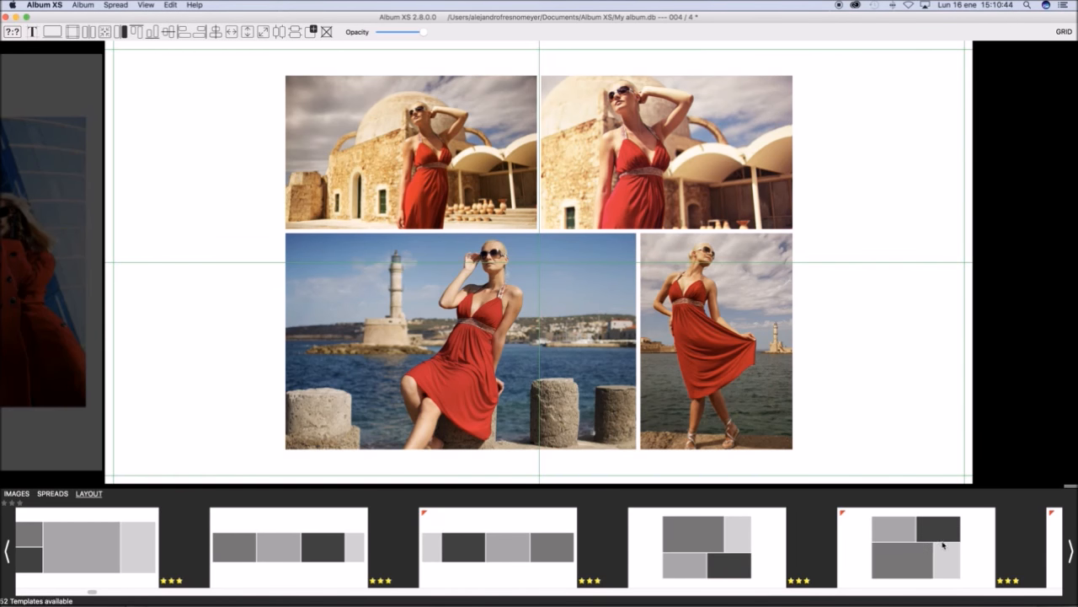
- Reposition the seated lighthouse photo in its frame and drag it much larger
left_click(411, 151)
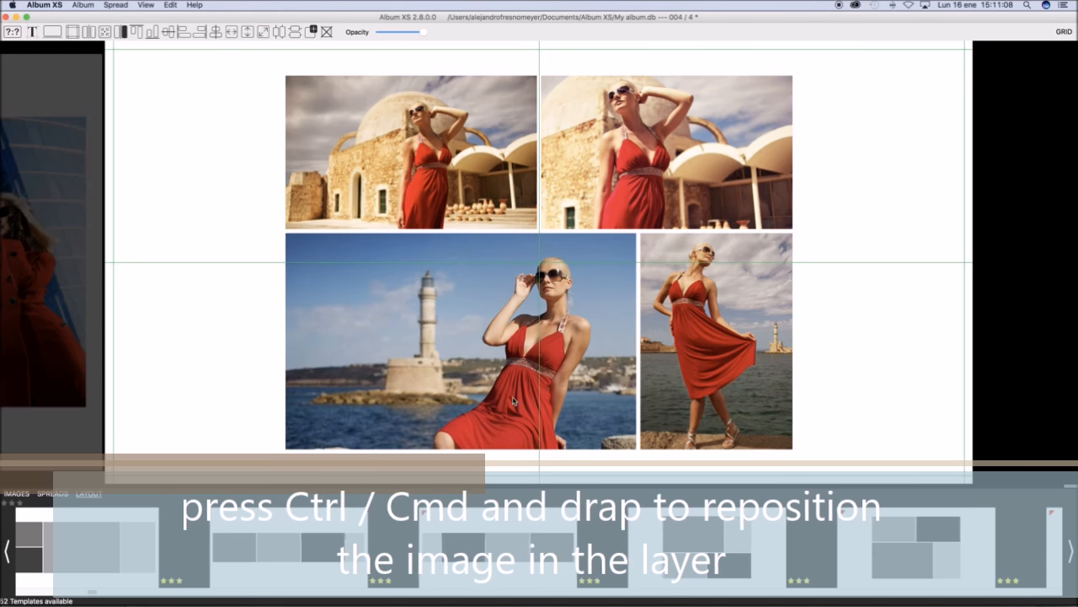
left_click_drag(514, 403, 476, 305)
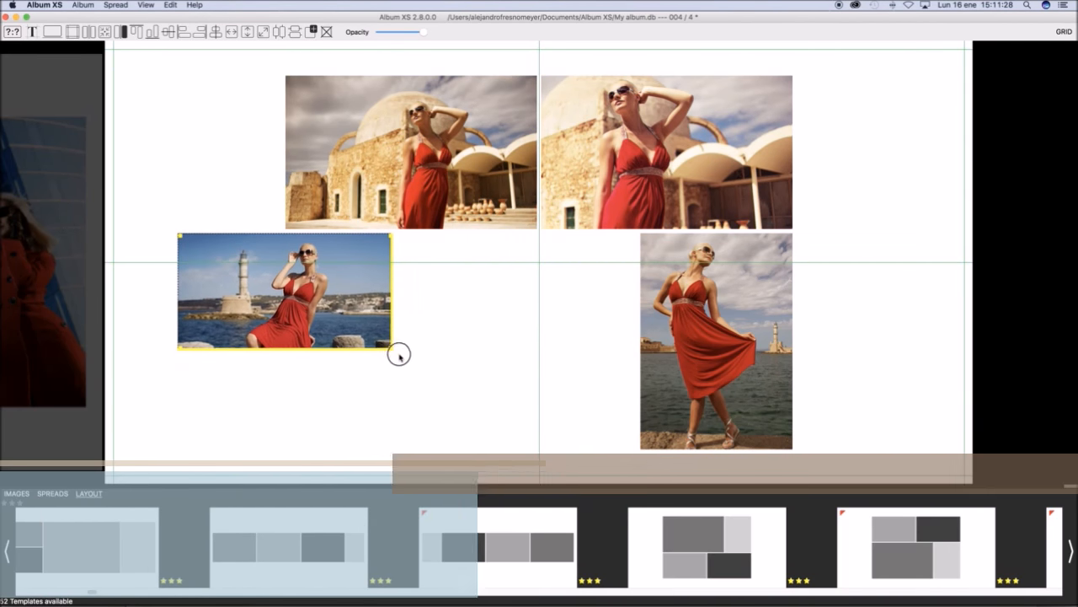
left_click_drag(390, 347, 510, 428)
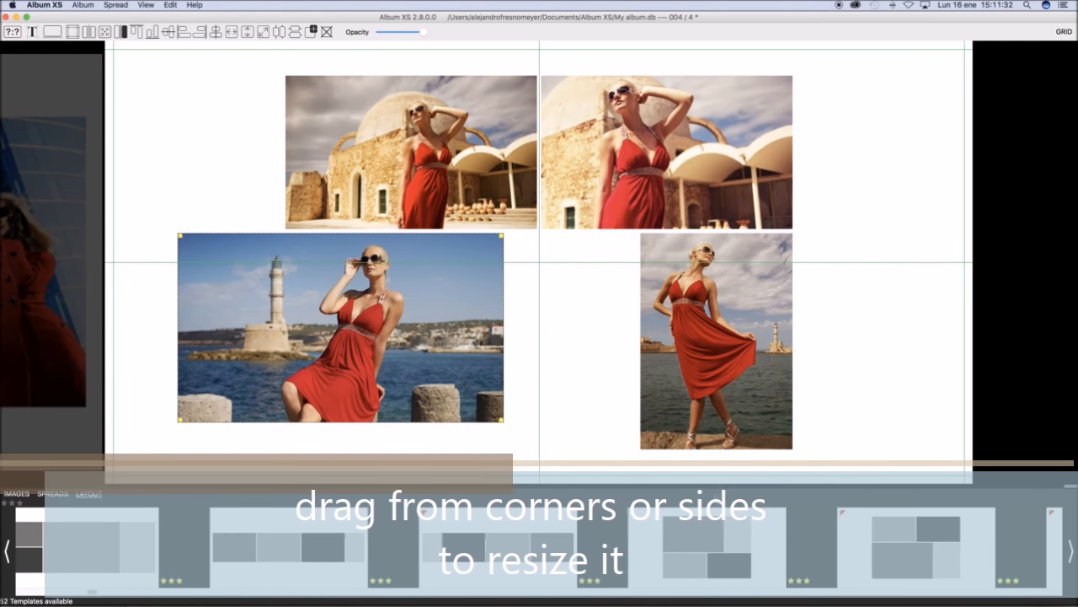
left_click_drag(501, 328, 636, 341)
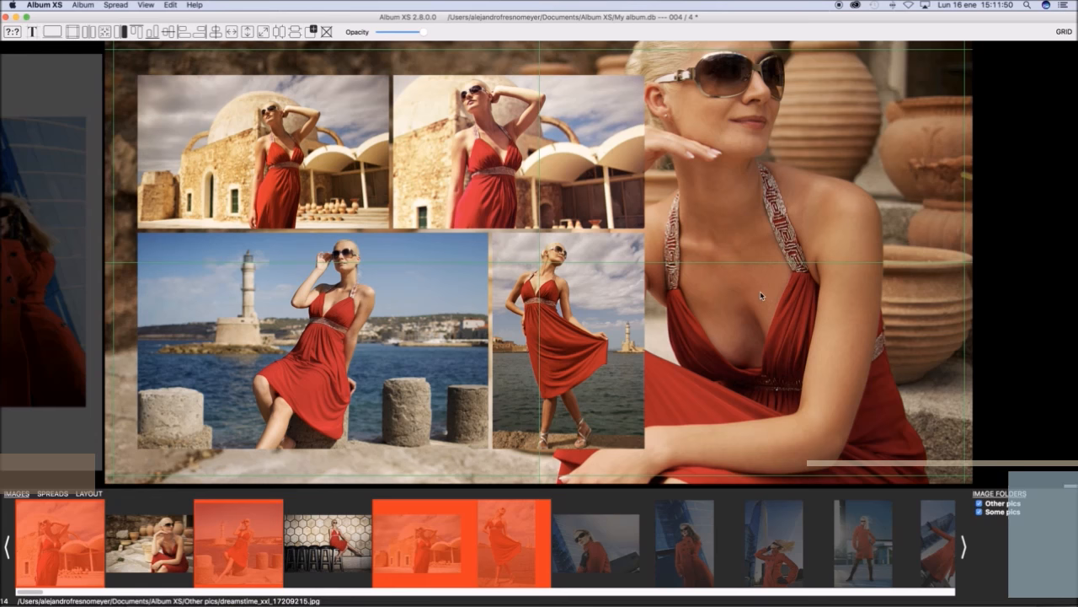
- Drop the background photo's saturation to zero and lower its opacity
right_click(758, 295)
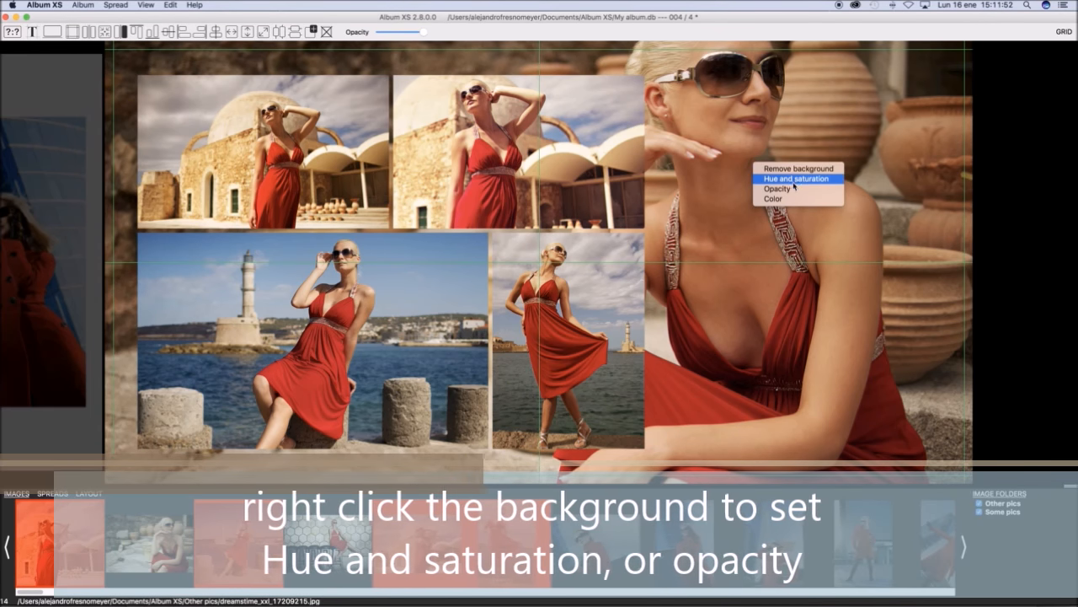
left_click(795, 178)
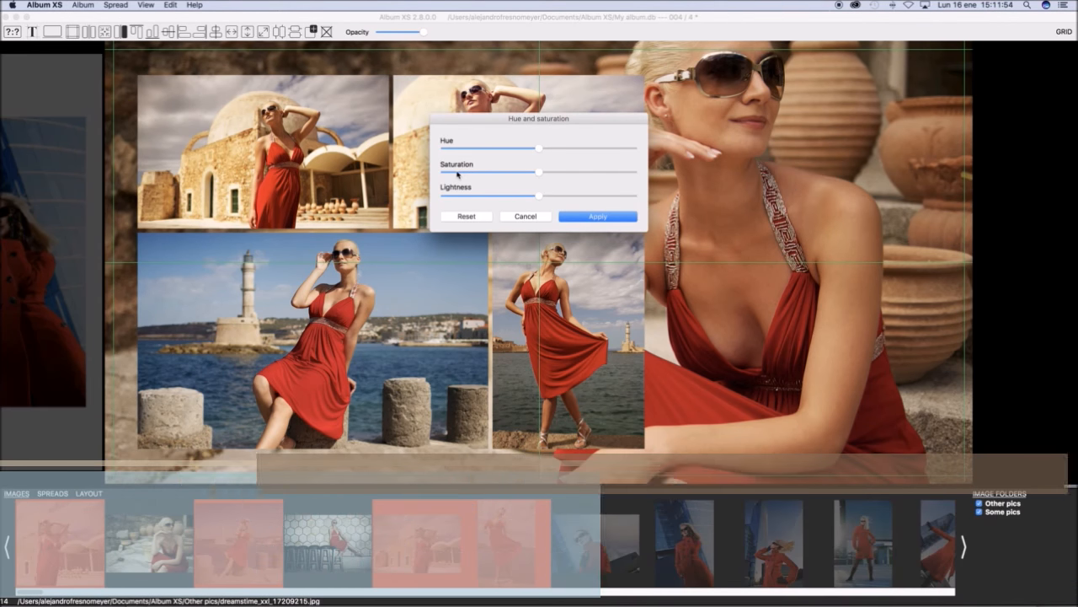
left_click_drag(539, 171, 447, 171)
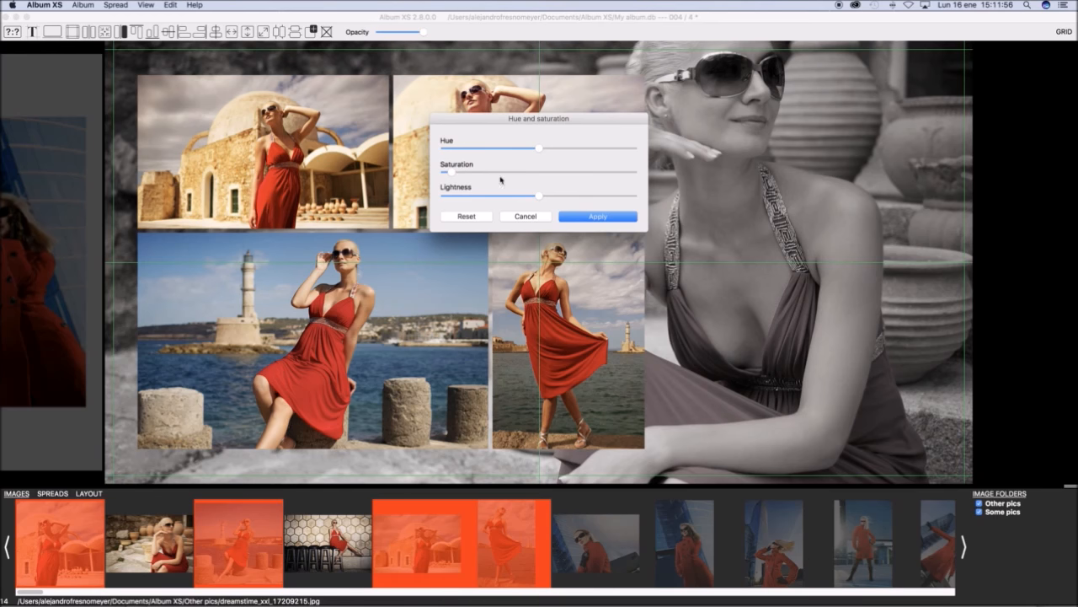
left_click(598, 216)
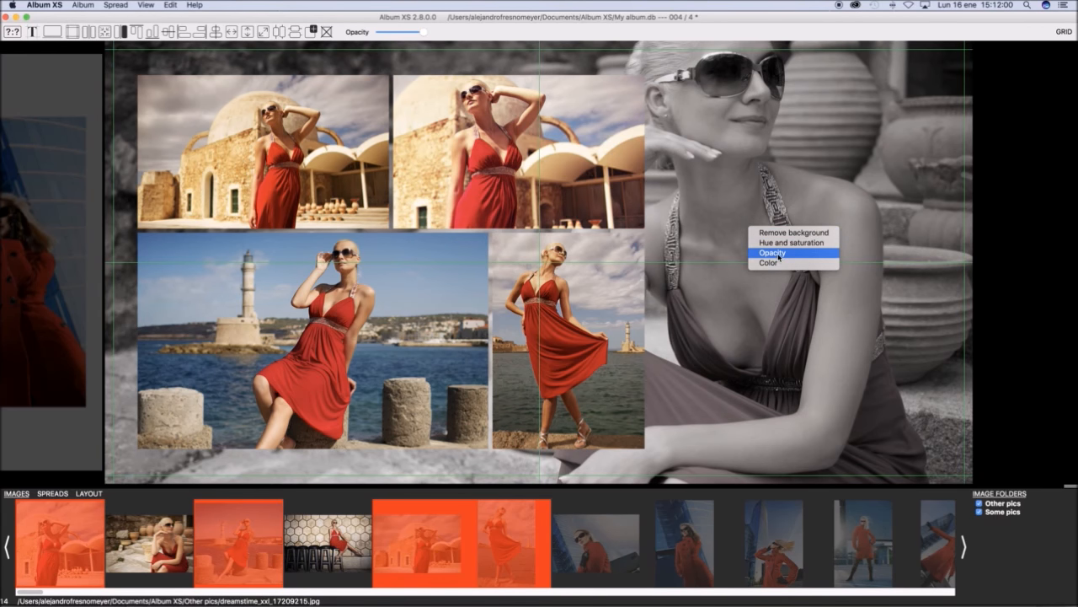
left_click(772, 252)
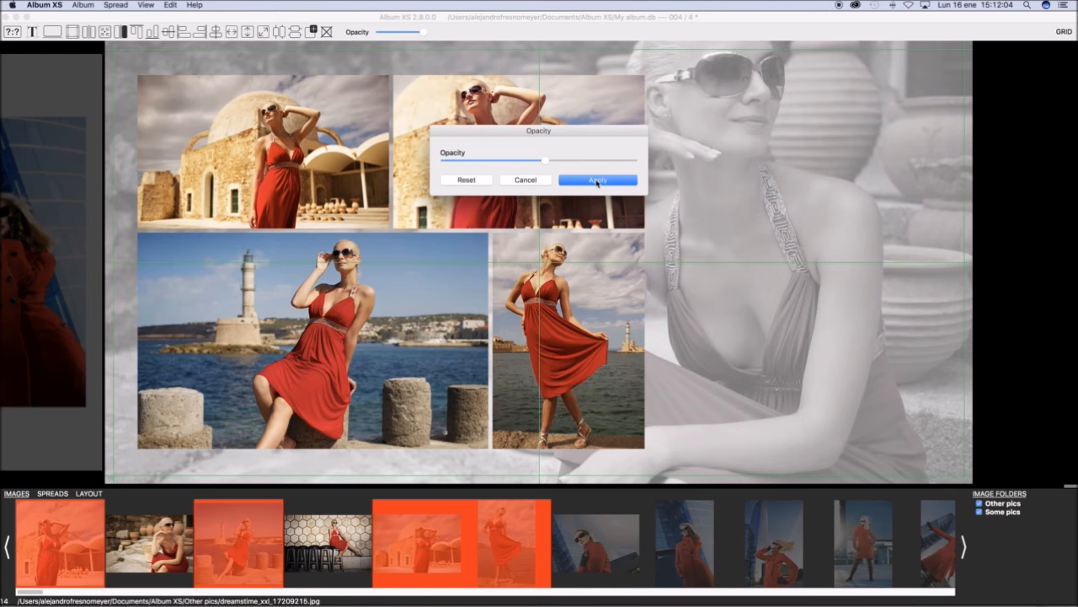
left_click(597, 180)
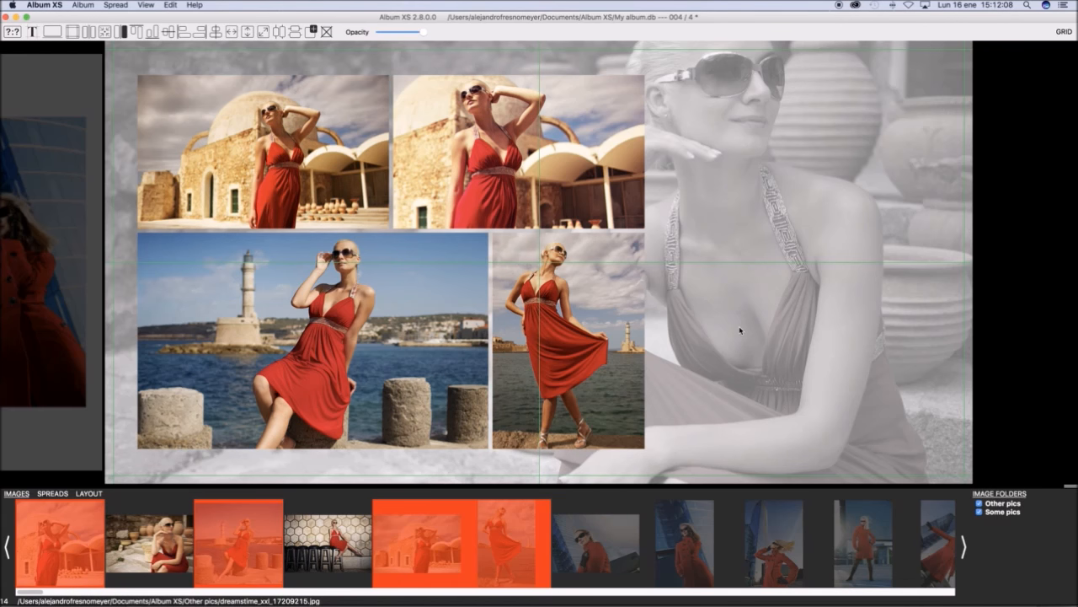
mouse_move(337, 137)
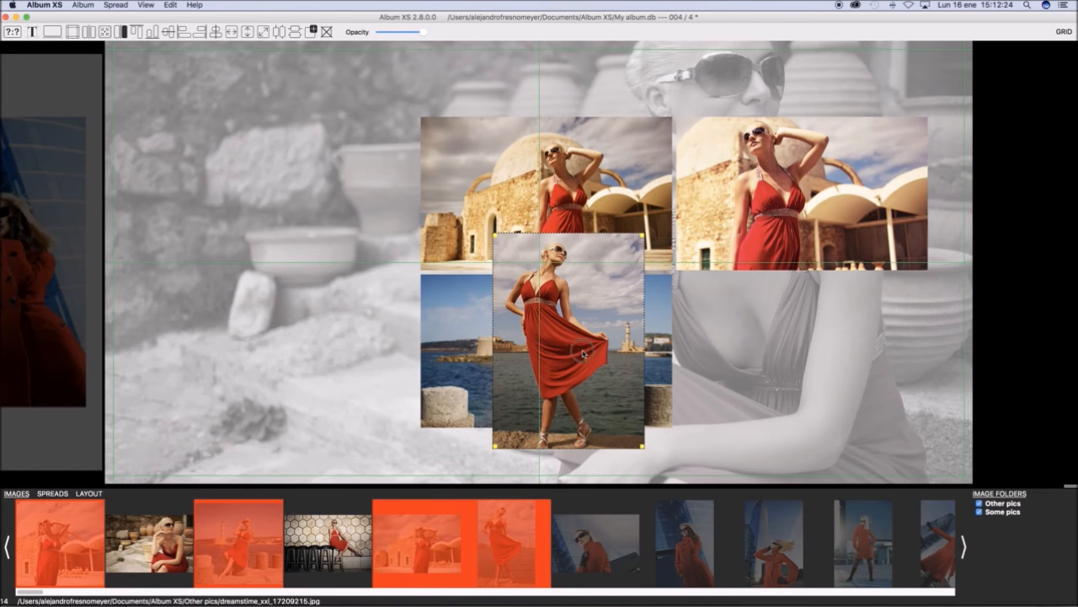
- Drag the standing portrait out of the grid to a new spot near the top
left_click_drag(568, 346, 229, 181)
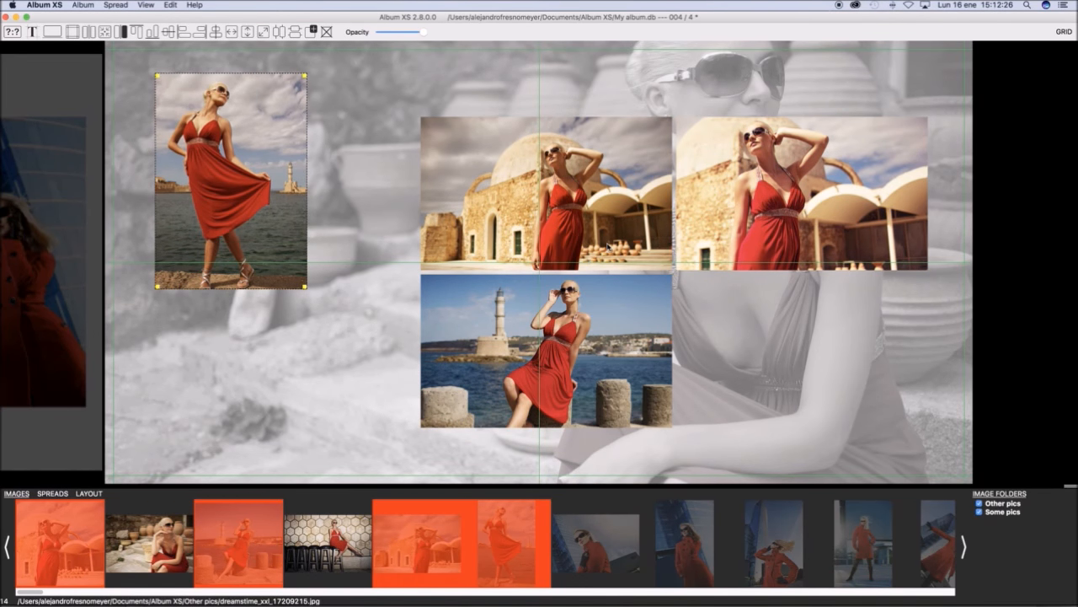
mouse_move(397, 190)
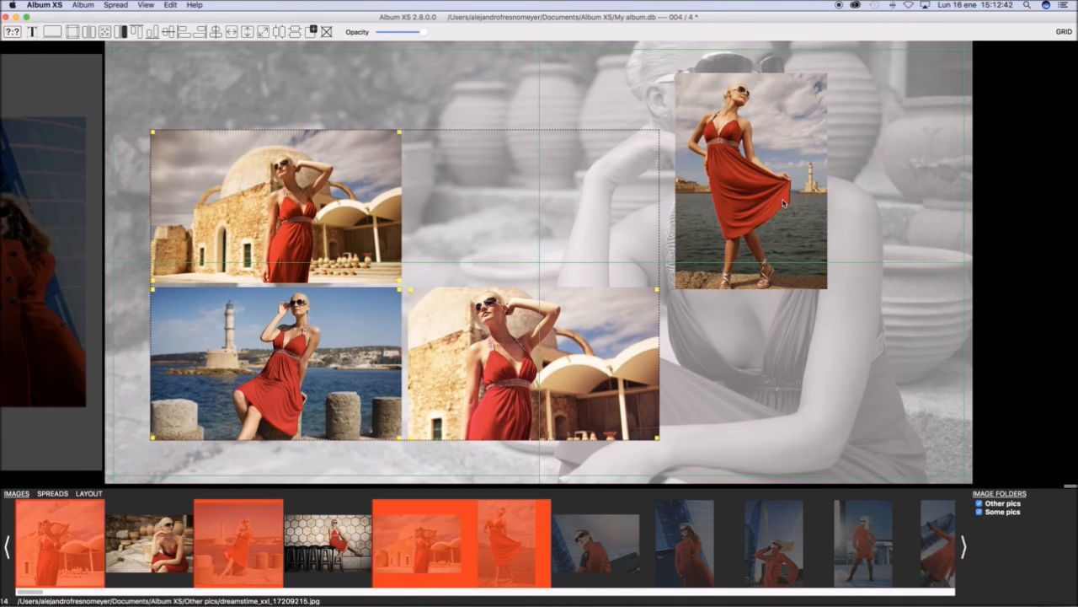
left_click_drag(750, 181, 518, 160)
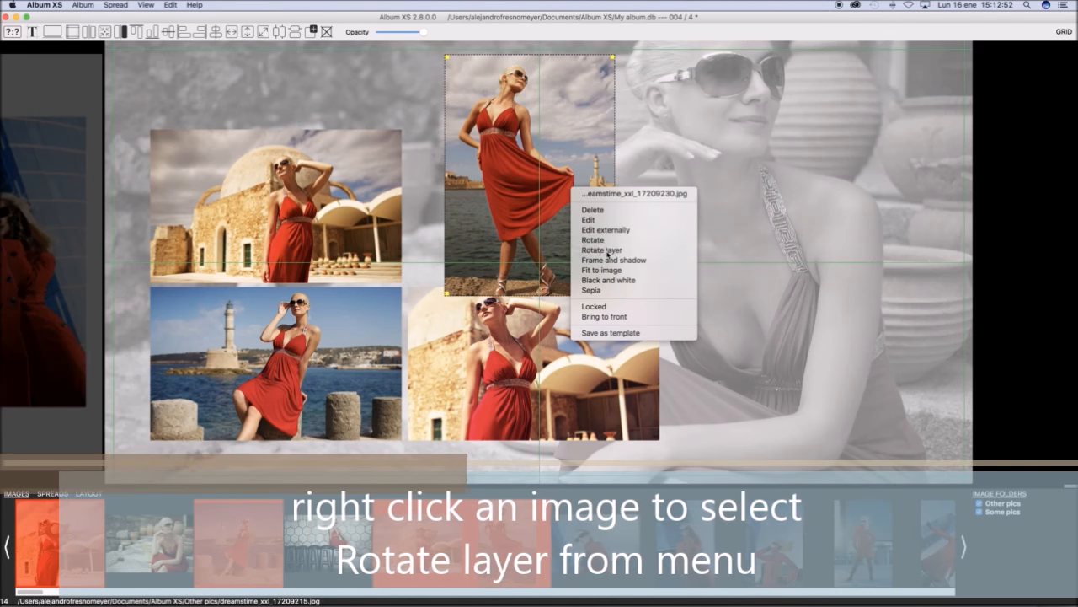
- Rotate the standing portrait and fit the lower castle photo's frame to its image
left_click(602, 250)
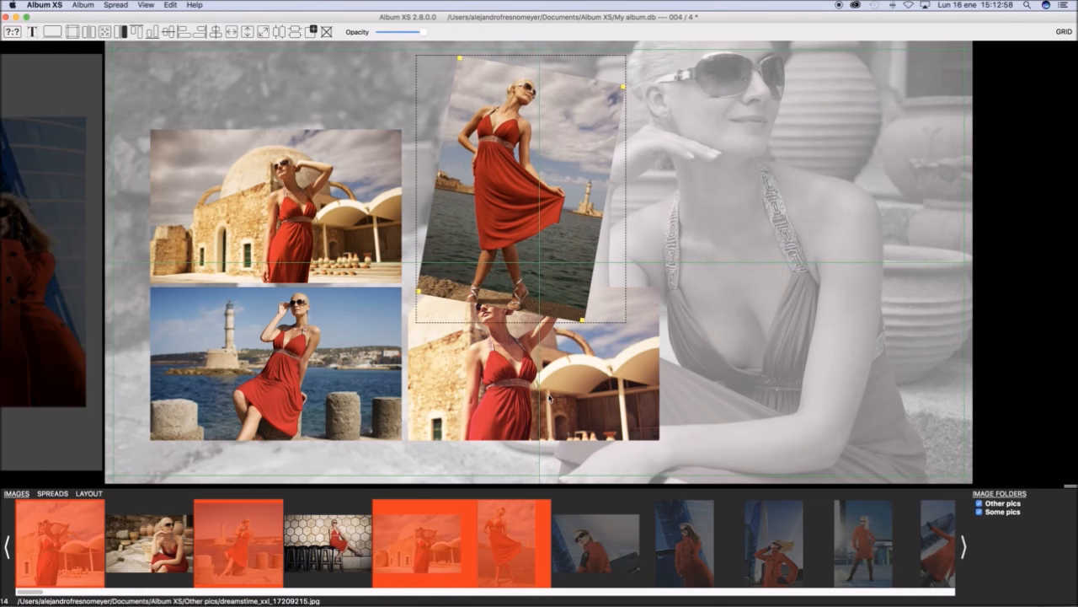
right_click(539, 371)
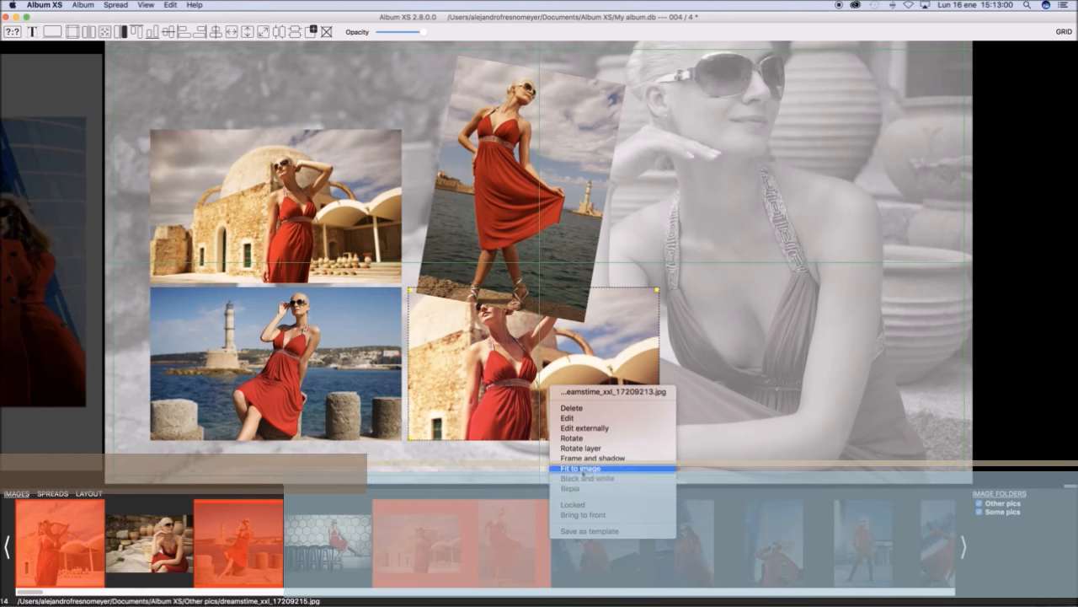
left_click(580, 468)
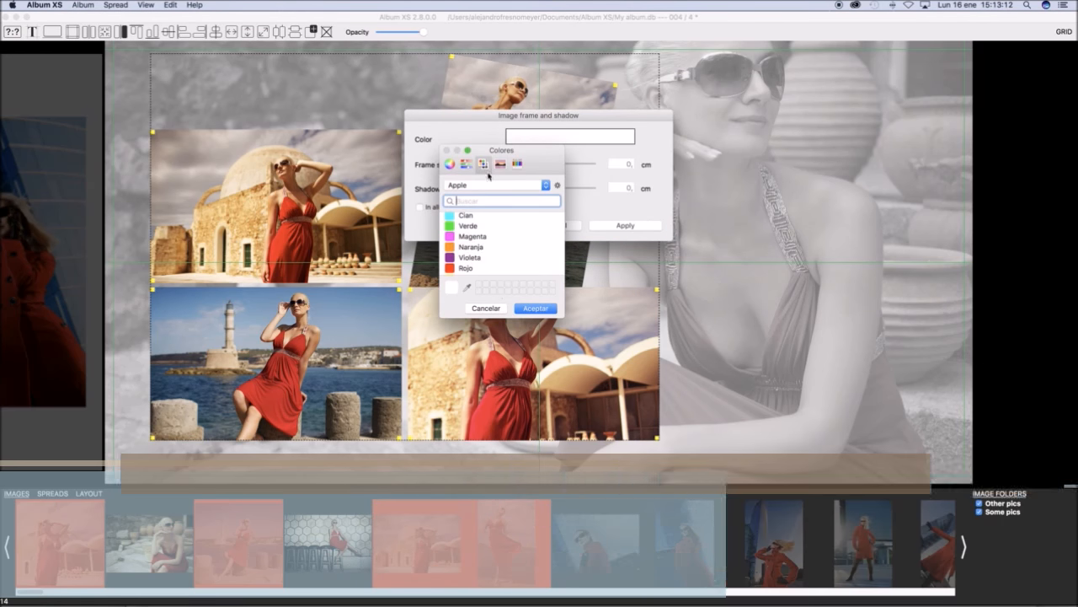
- Apply a black frame of size 0.07 and a 0.05 shadow to the photos
left_click(449, 164)
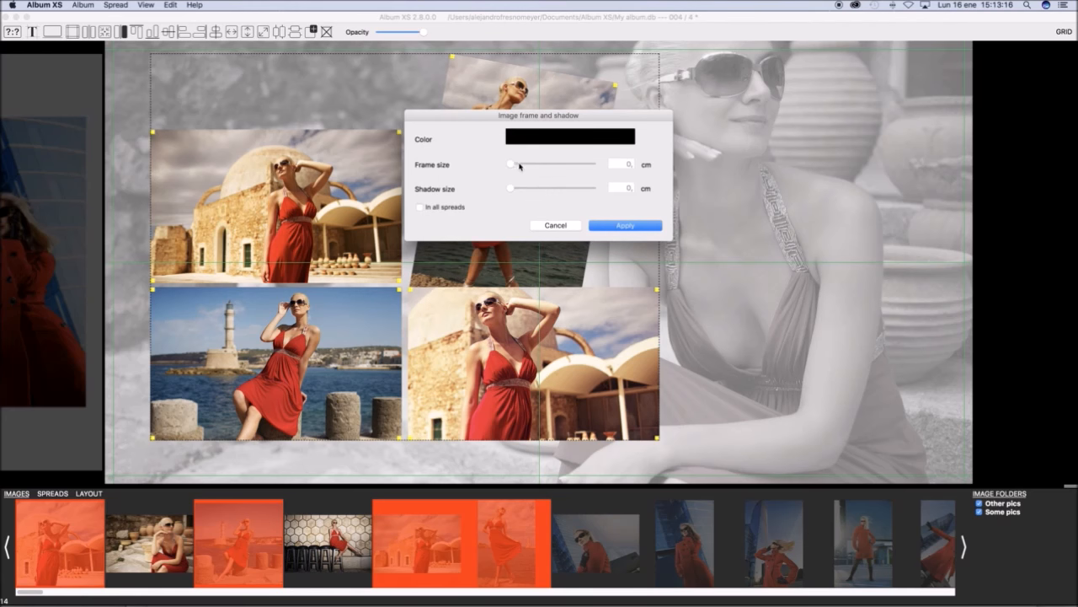
left_click_drag(510, 164, 526, 164)
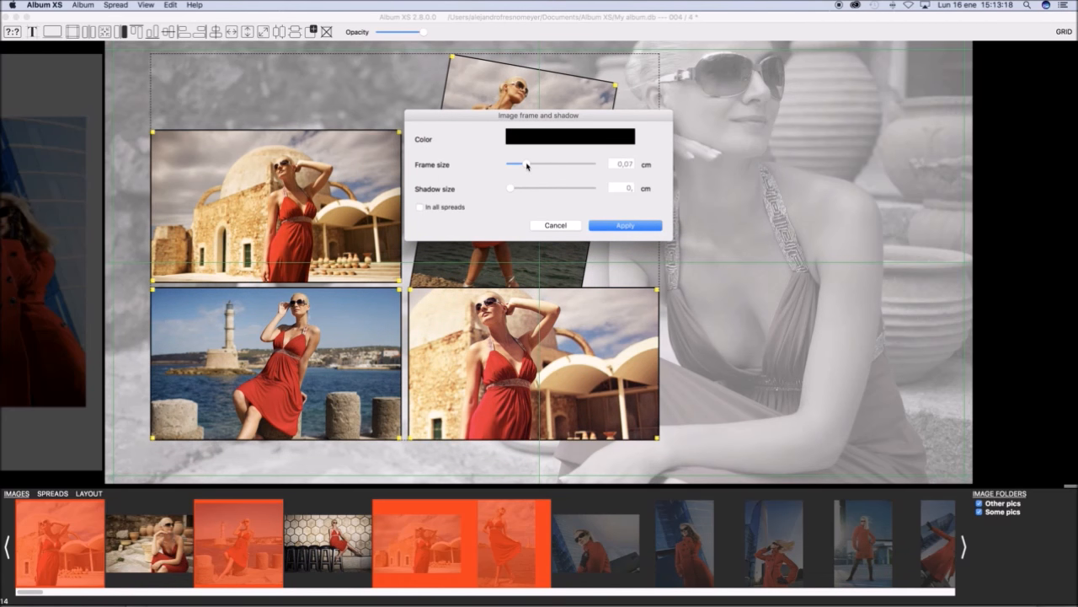
left_click_drag(511, 188, 523, 188)
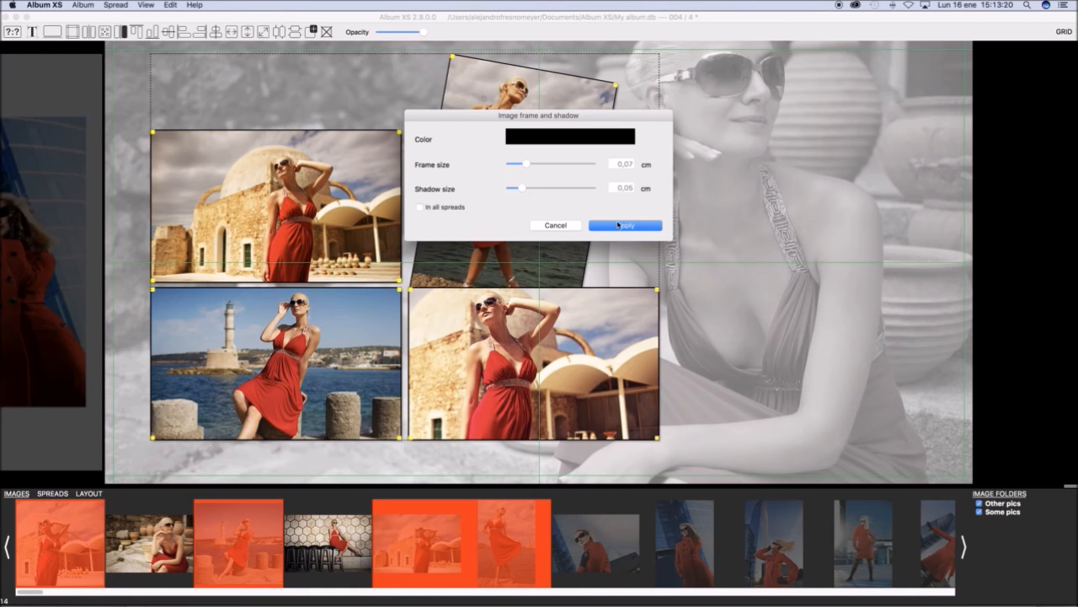
left_click(625, 224)
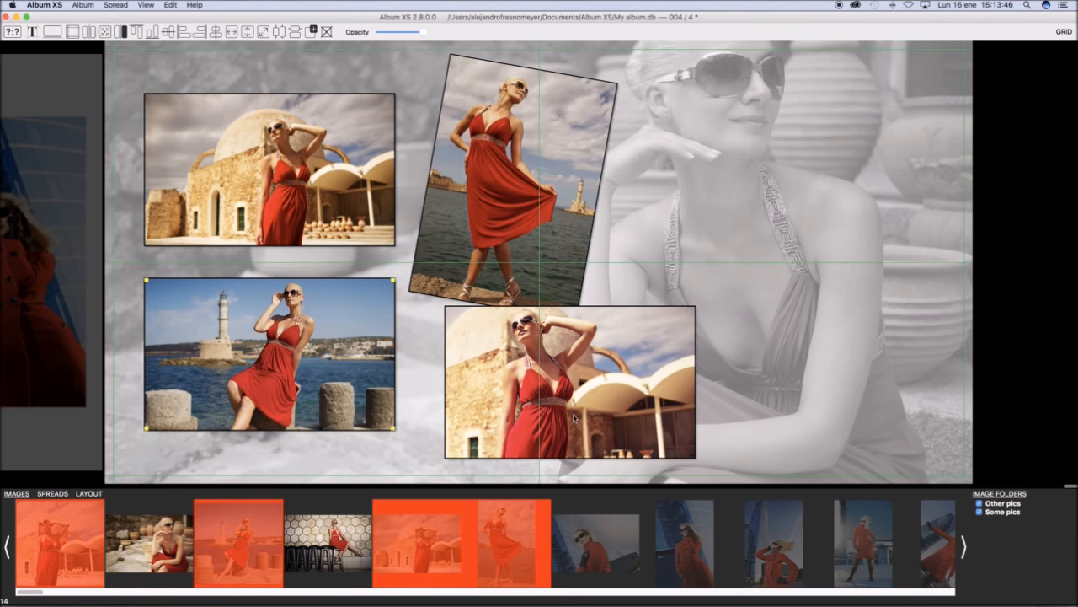
mouse_move(585, 418)
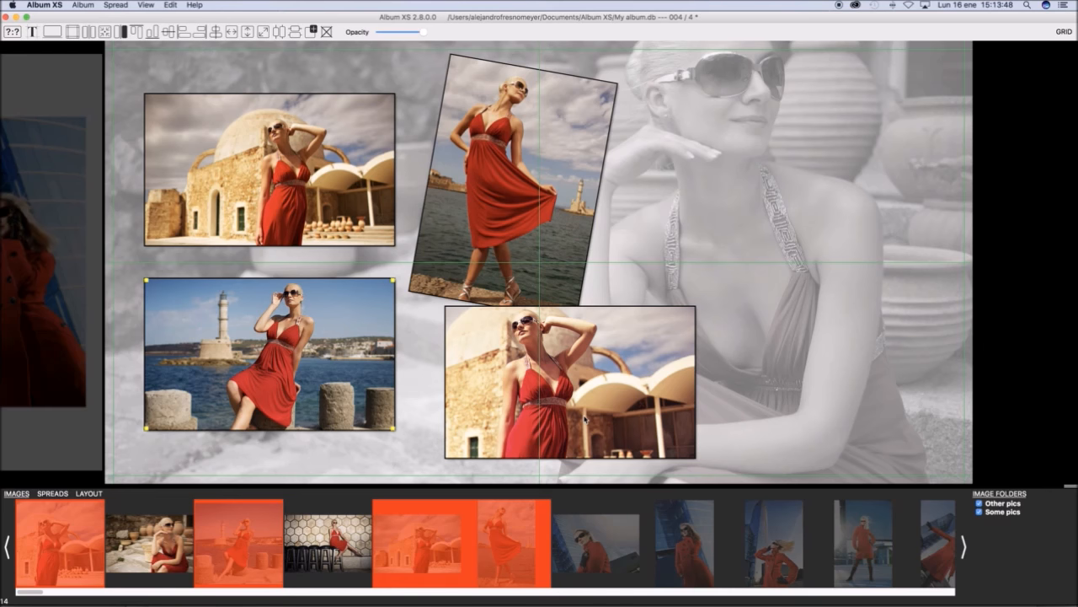
mouse_move(331, 438)
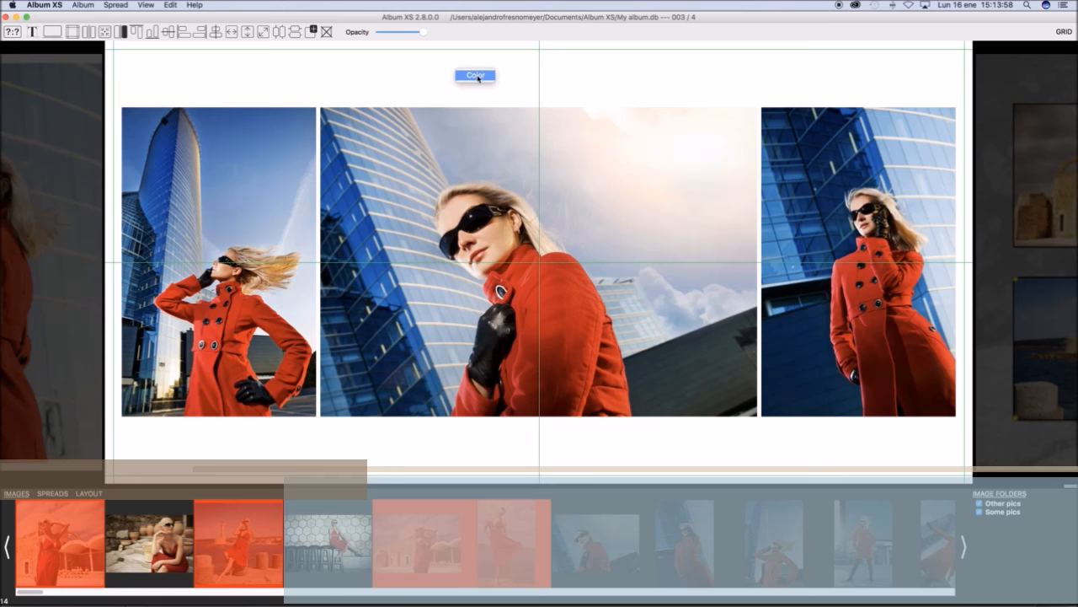
- Unlink spread 3's page colours, setting the left page blue and the right red
left_click(475, 75)
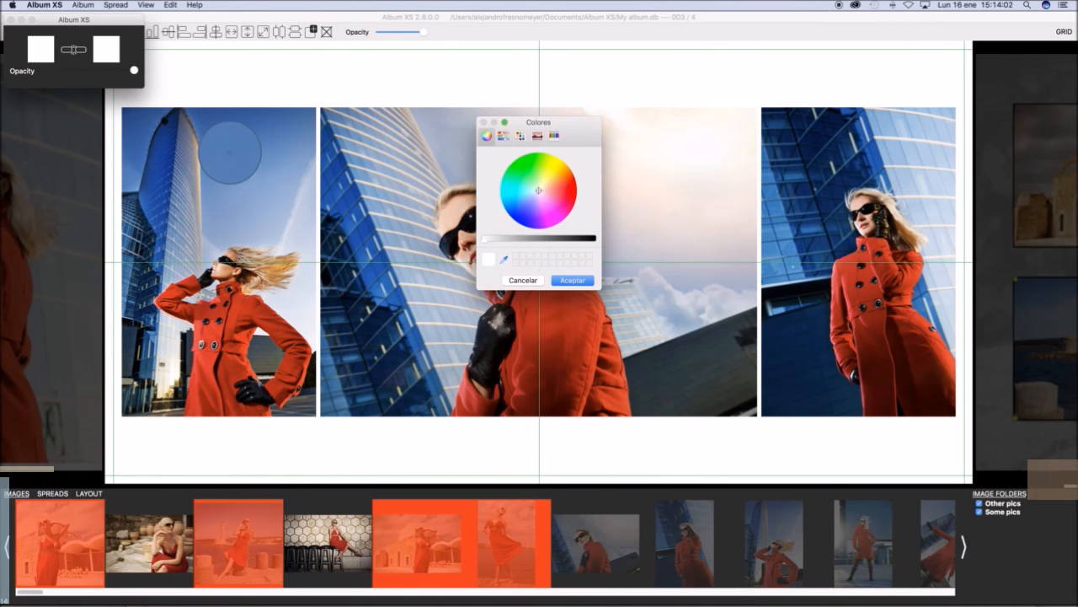
left_click(572, 279)
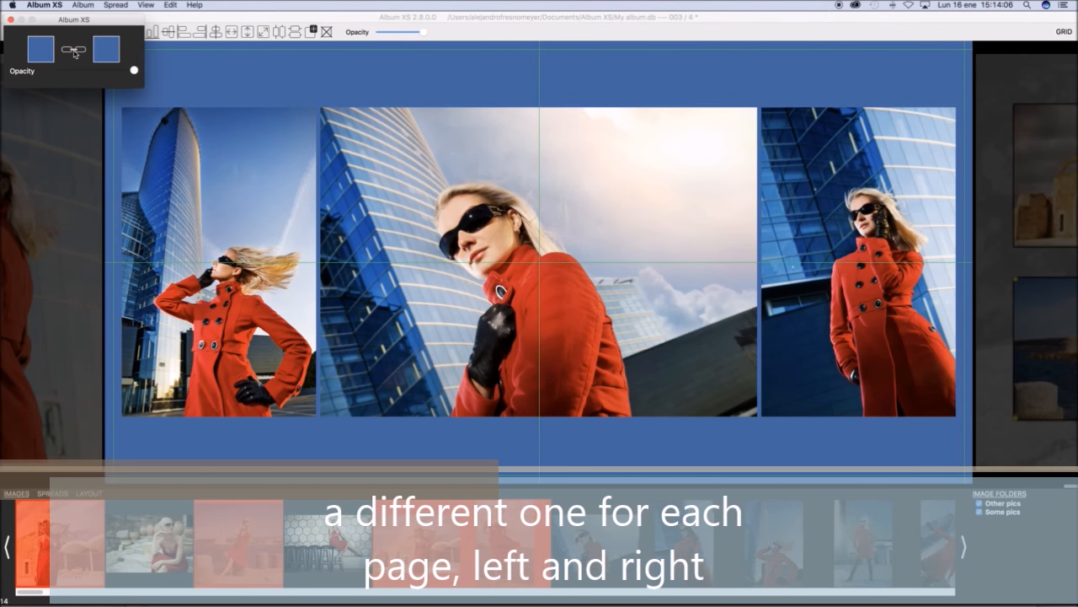
left_click(106, 49)
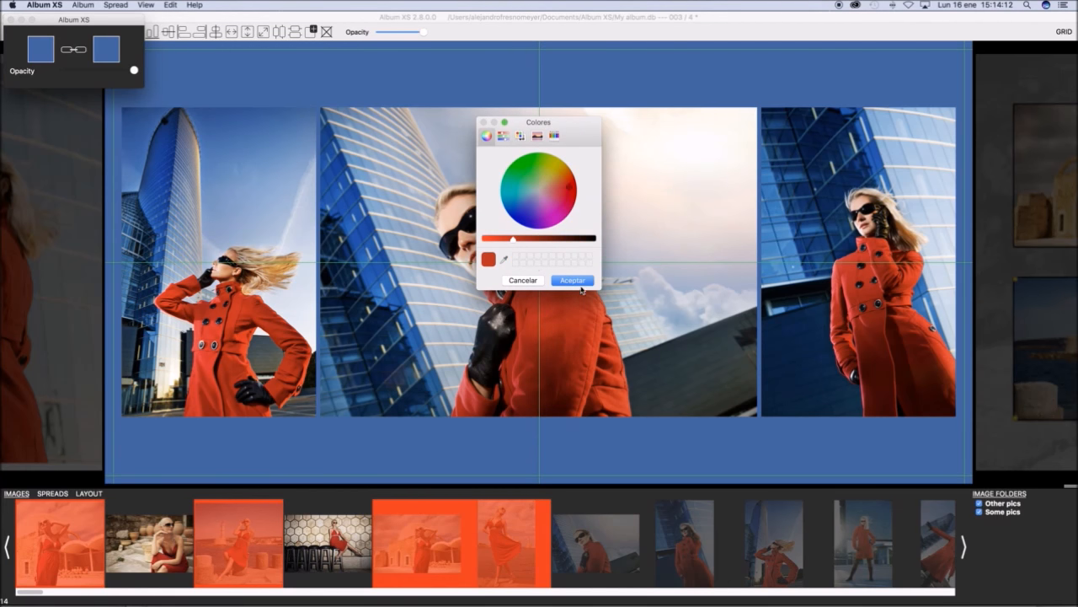
left_click(572, 280)
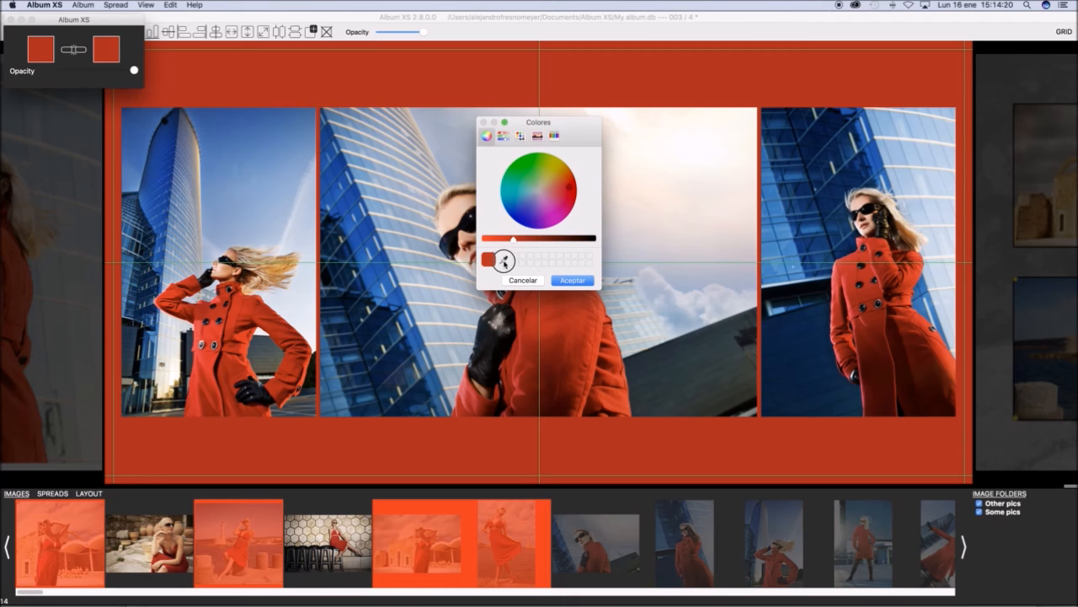
left_click(521, 201)
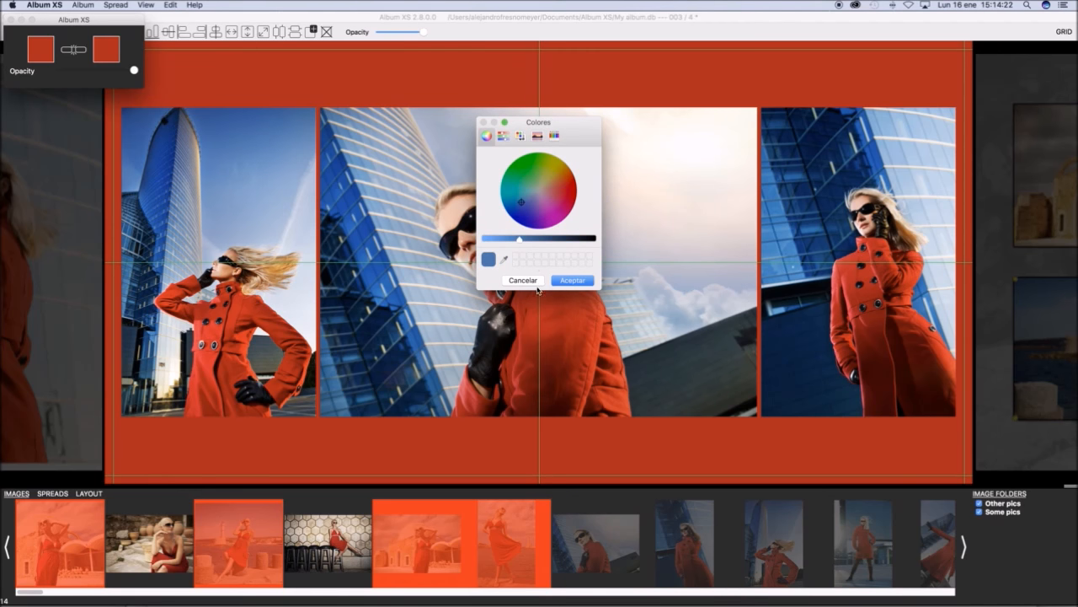
left_click(572, 280)
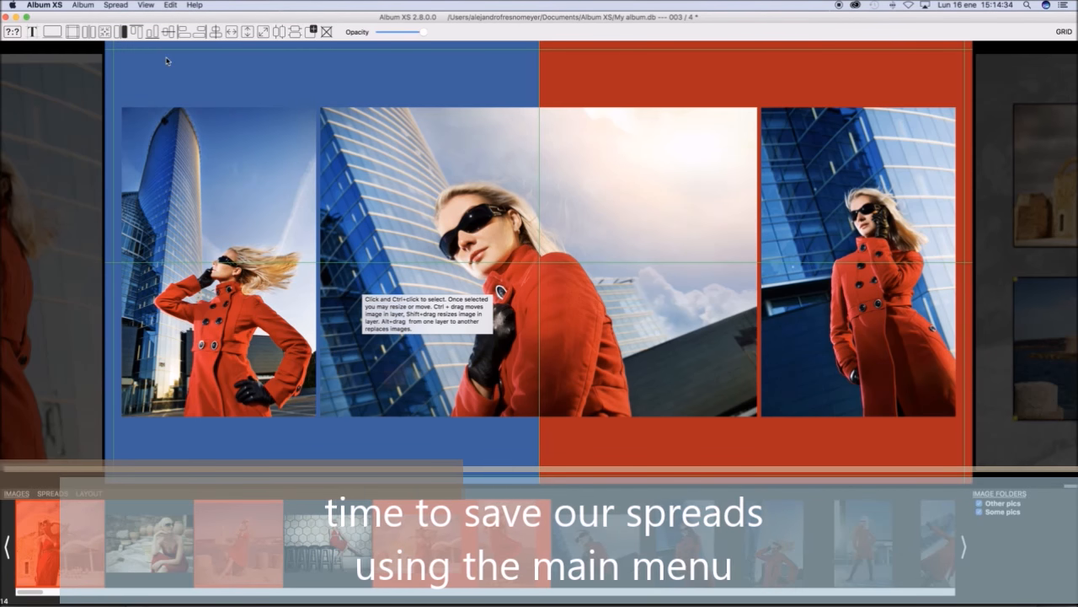
- Run Album > Save all spreads and bring up the spread thumbnails
left_click(81, 5)
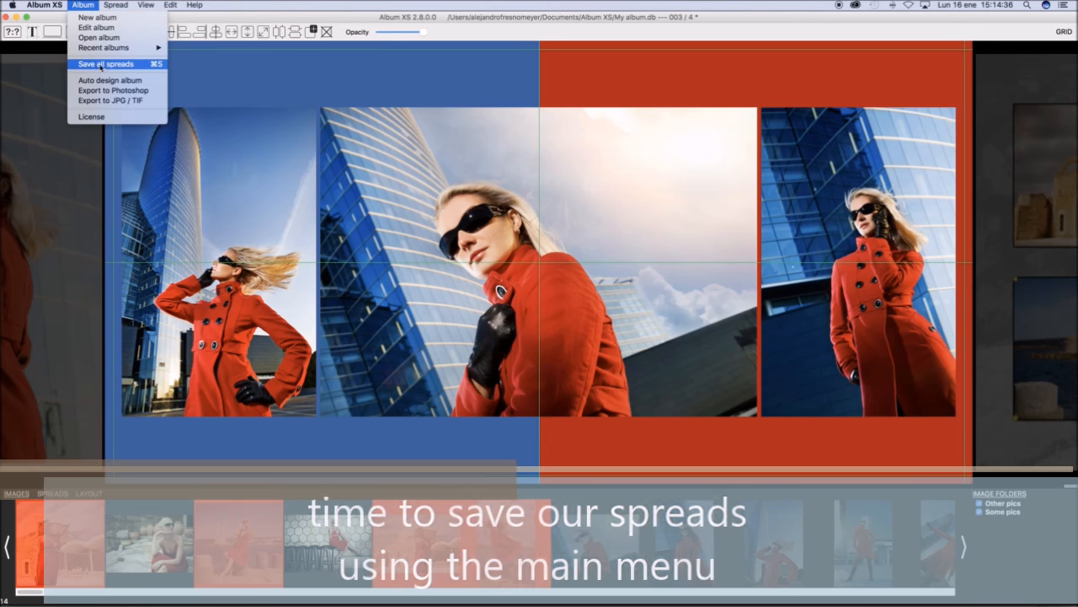
left_click(104, 64)
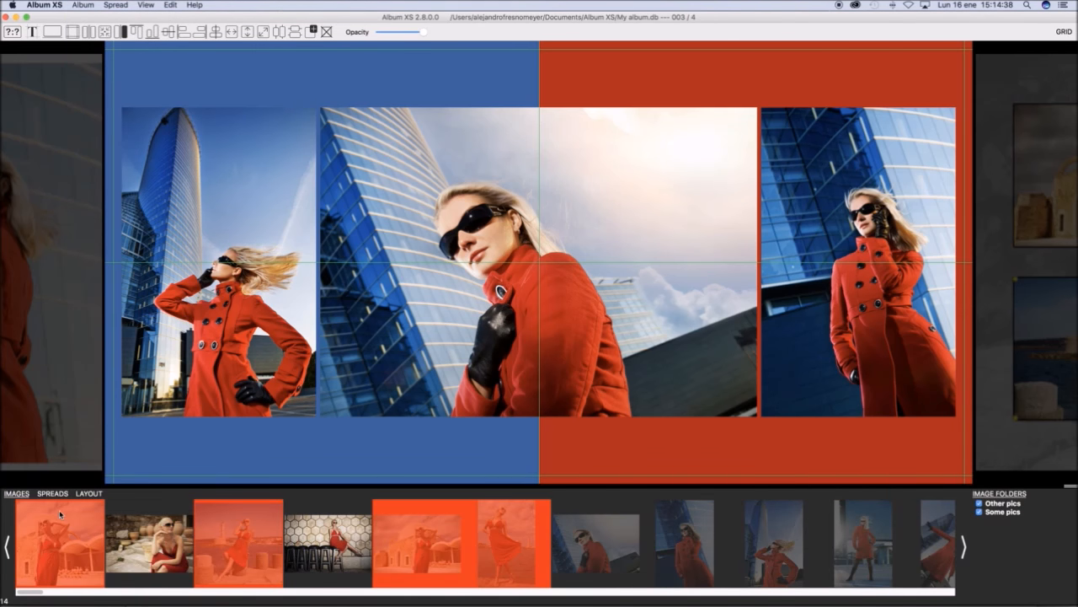
left_click(51, 493)
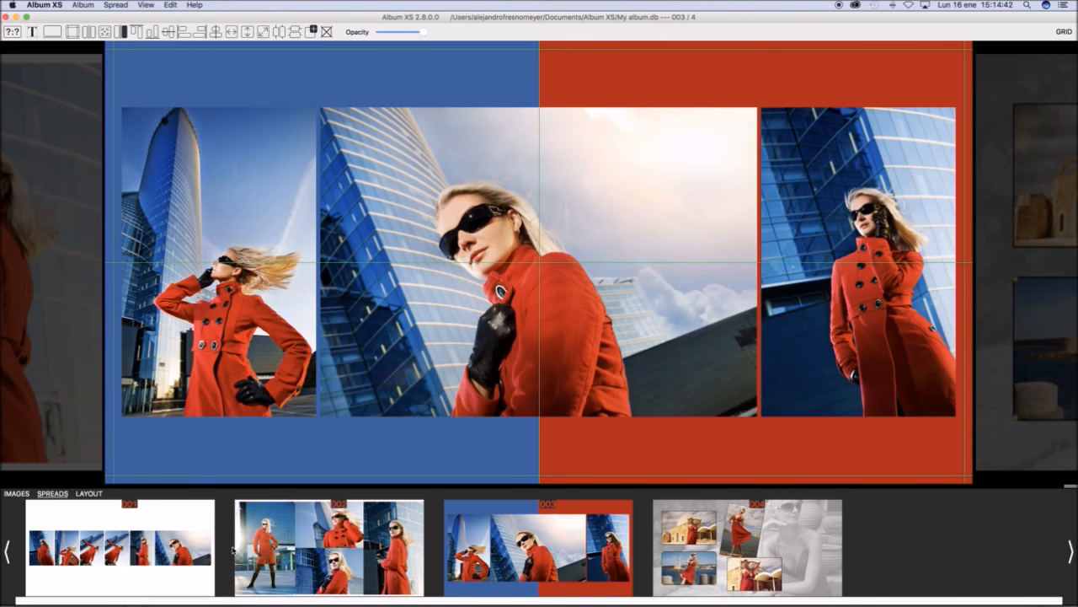
- Export spreads 1–4 as JPEGs with Adobe RGB 1998 colour management to My album
left_click(82, 5)
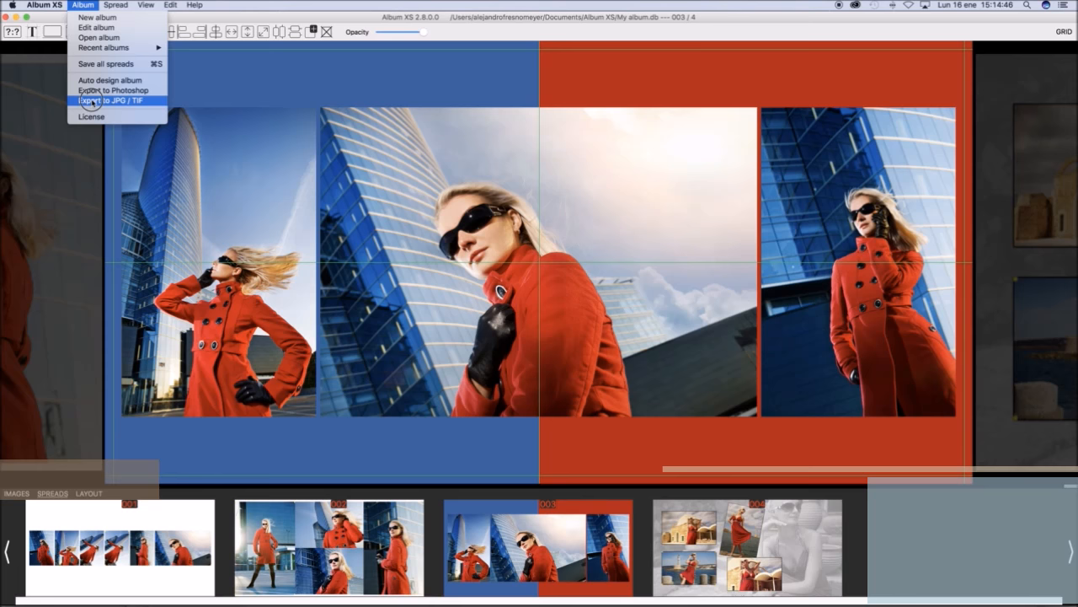
left_click(116, 101)
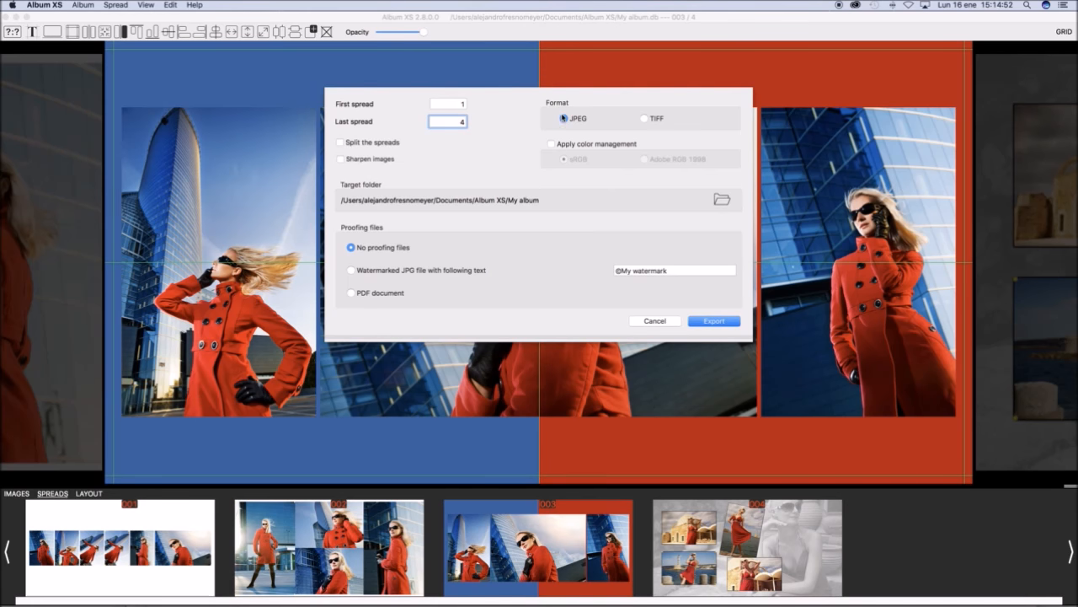
left_click(551, 143)
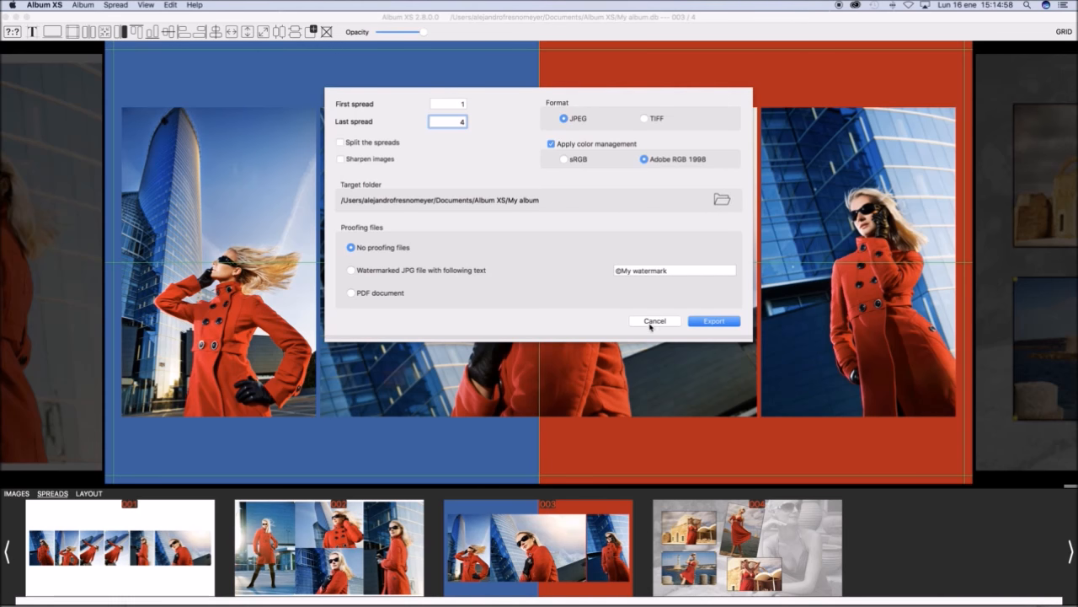
mouse_move(474, 243)
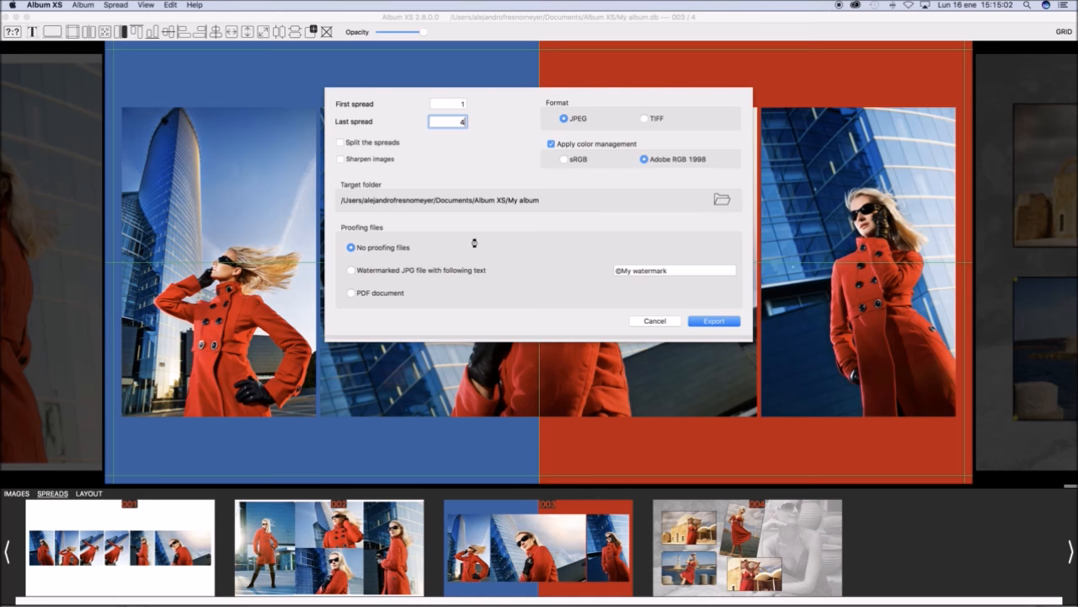
mouse_move(469, 276)
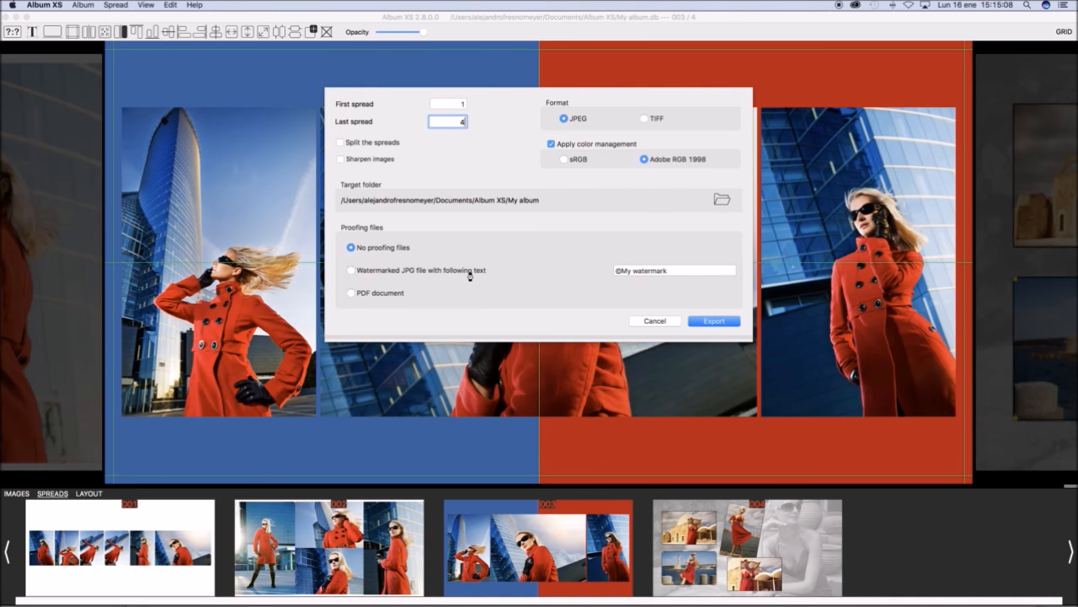
left_click(714, 320)
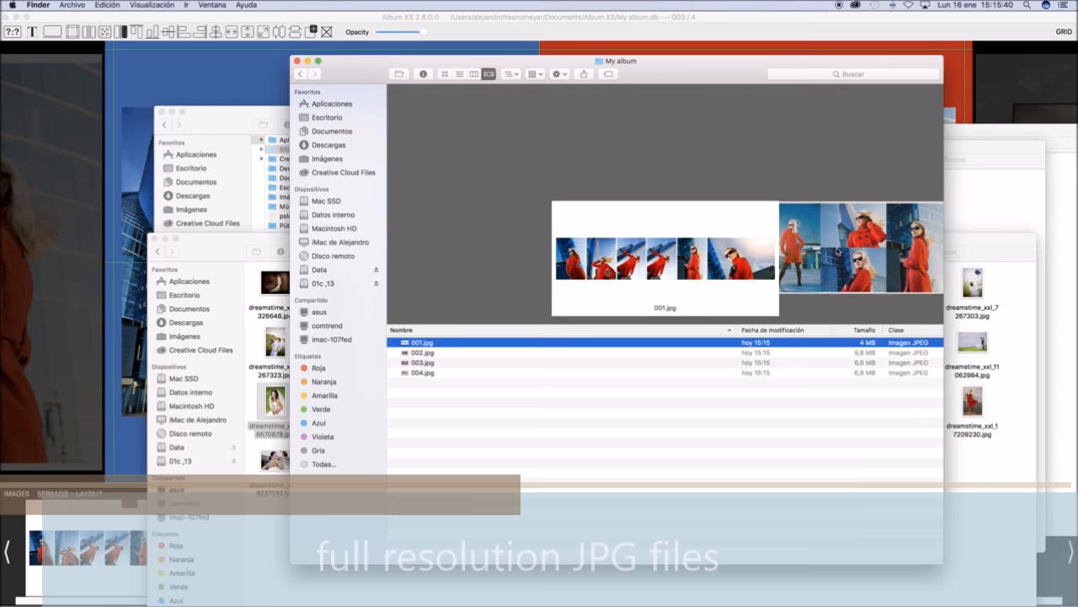
- Check 001.jpg to 004.jpg in Finder, then return to Album XS
left_click(423, 361)
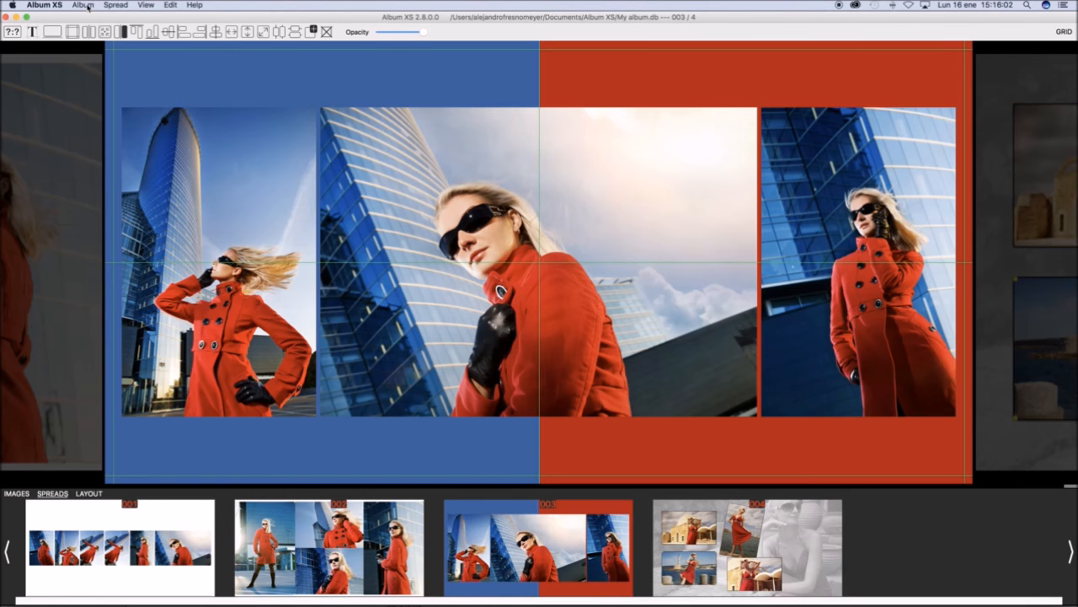
- Export spreads 001–004 as layered PSD files targeting Photoshop CC 2017
left_click(83, 5)
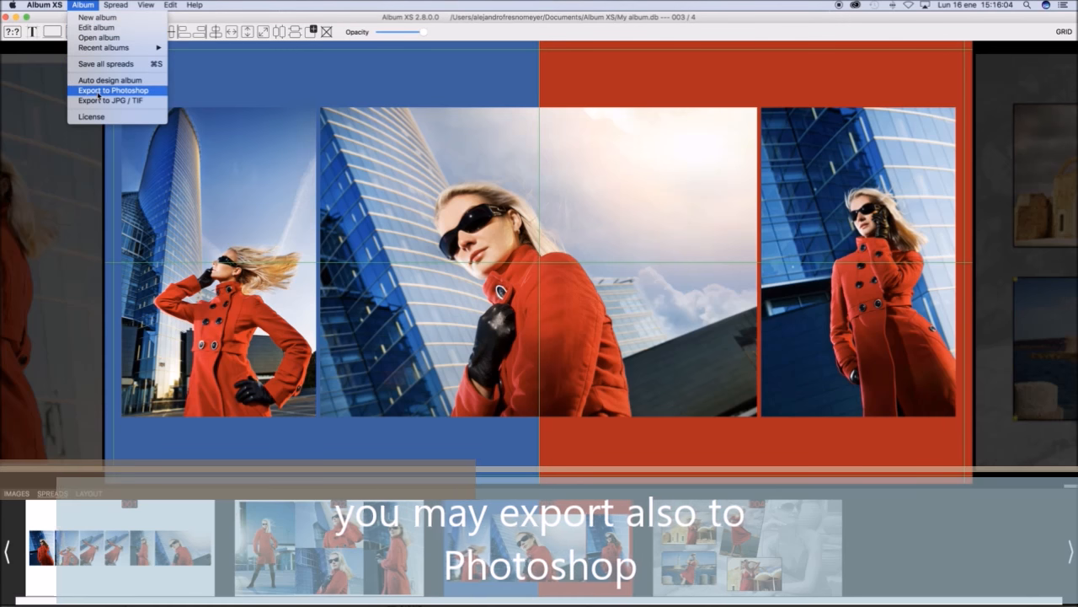
left_click(113, 91)
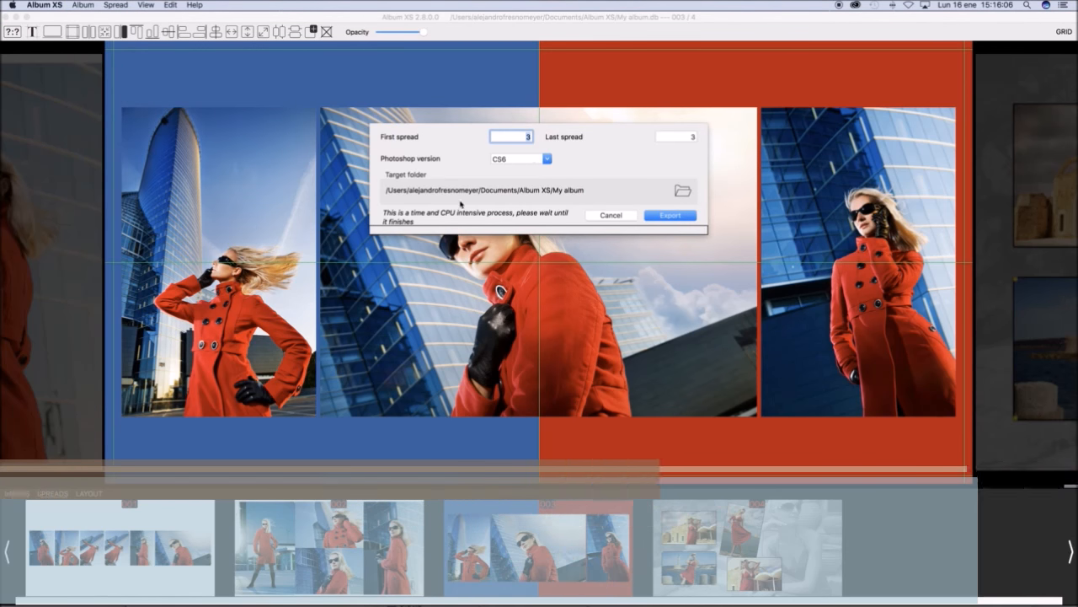
left_click(546, 159)
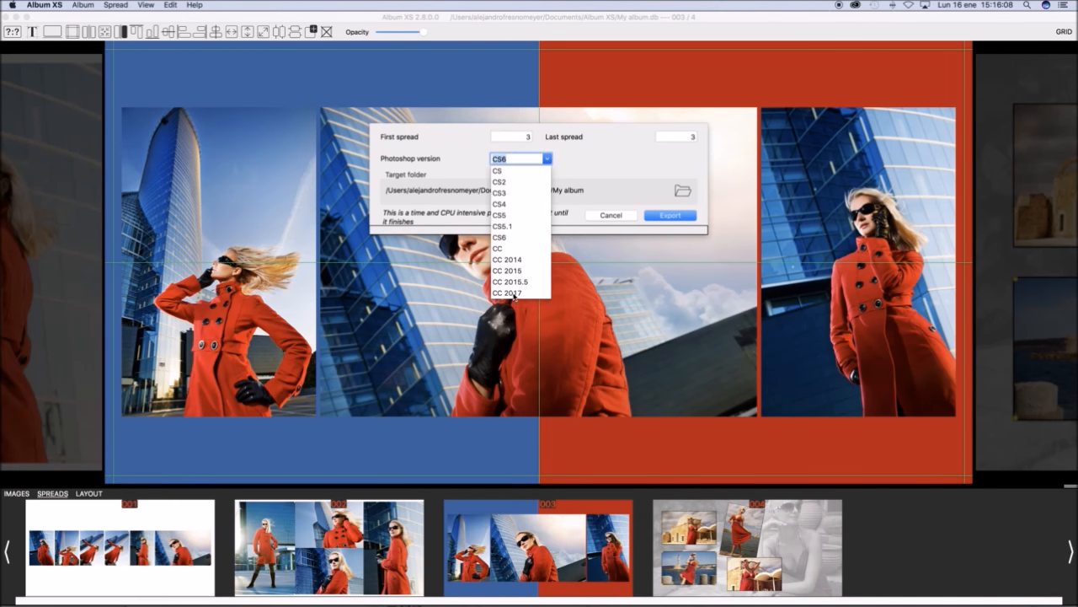
left_click(507, 293)
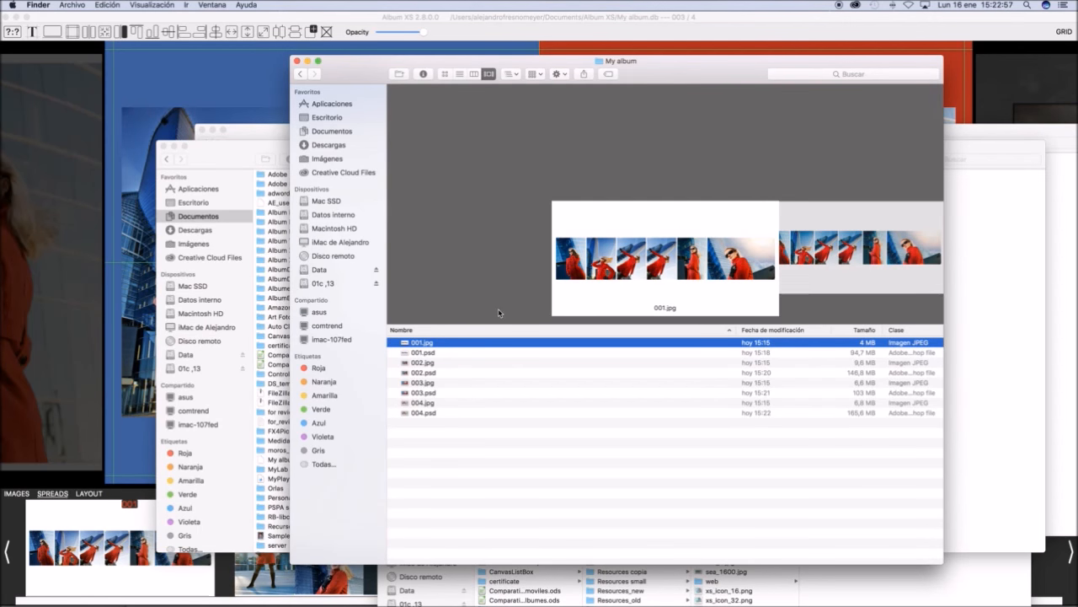
- Select 004.psd in the My album folder and bring up its open-with options
left_click(424, 413)
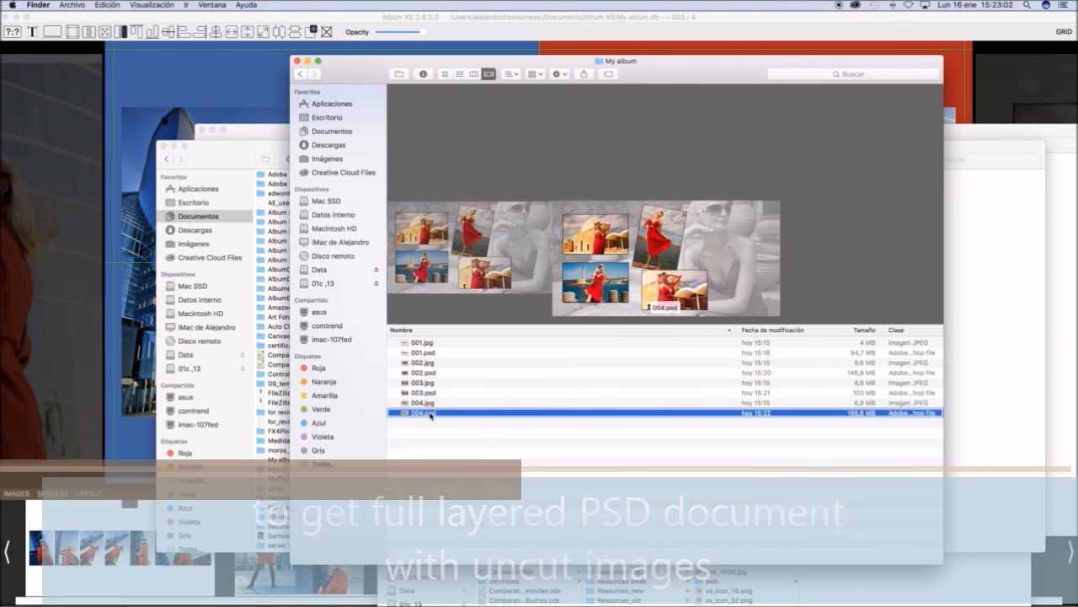
right_click(425, 412)
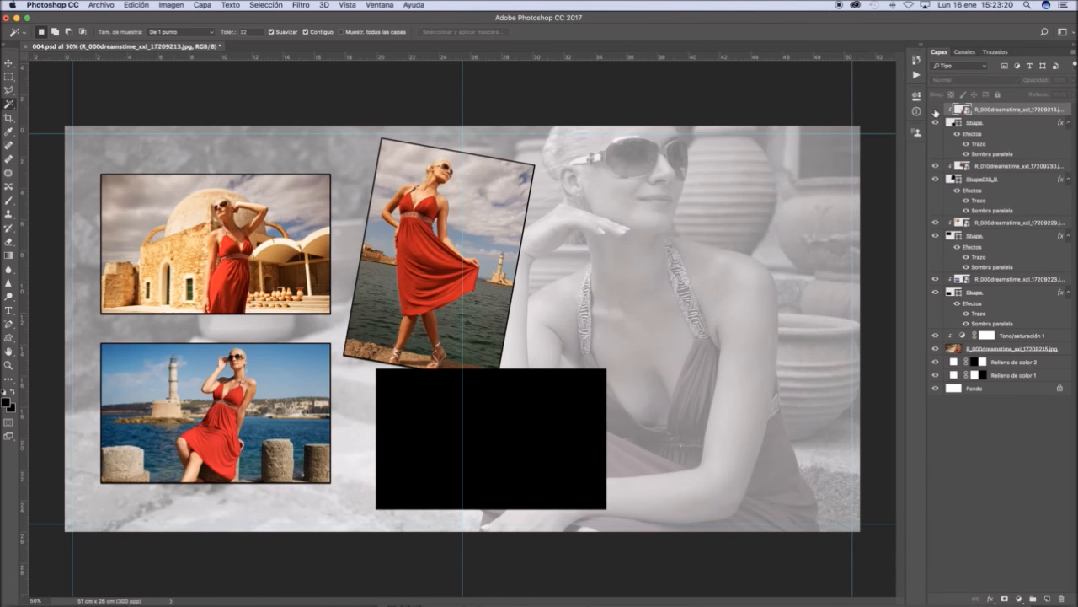
- Show the bottom-right photo layer, restore the grey tint, and set background opacity to 53%
left_click(934, 110)
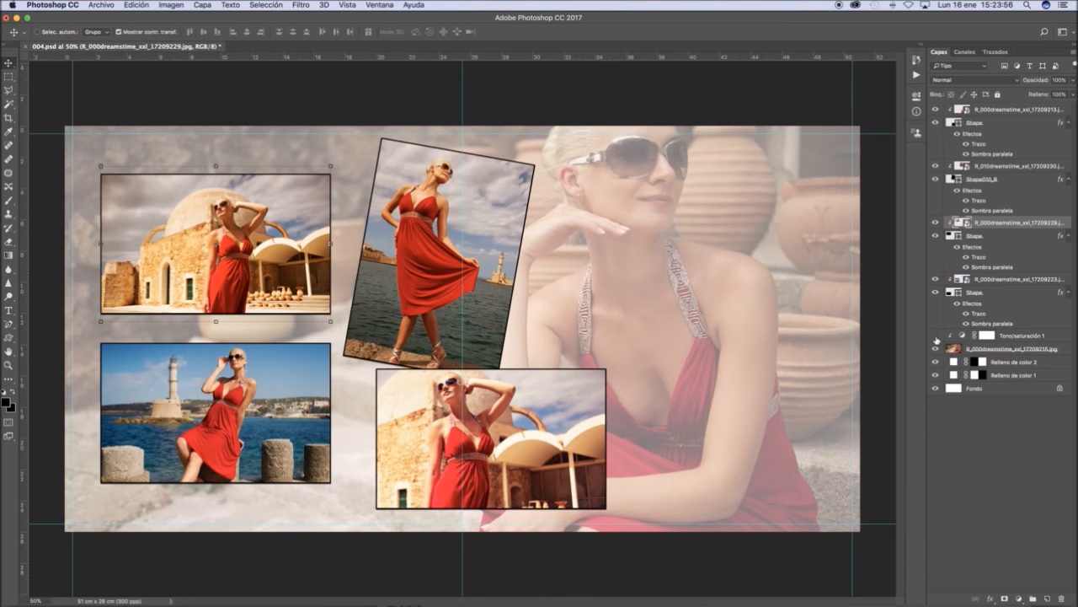
left_click(935, 334)
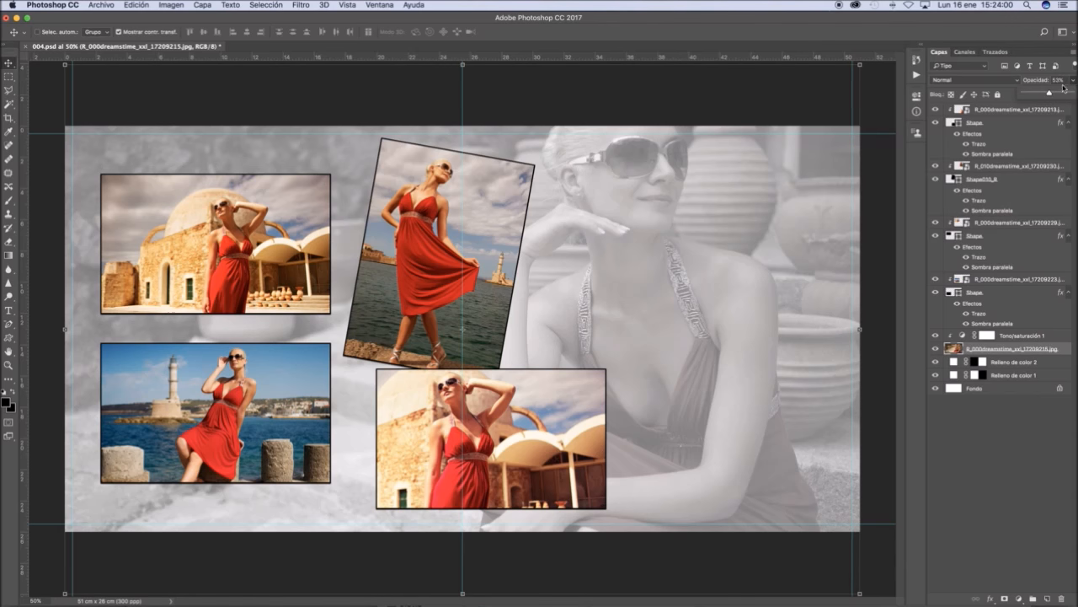
left_click(1058, 80)
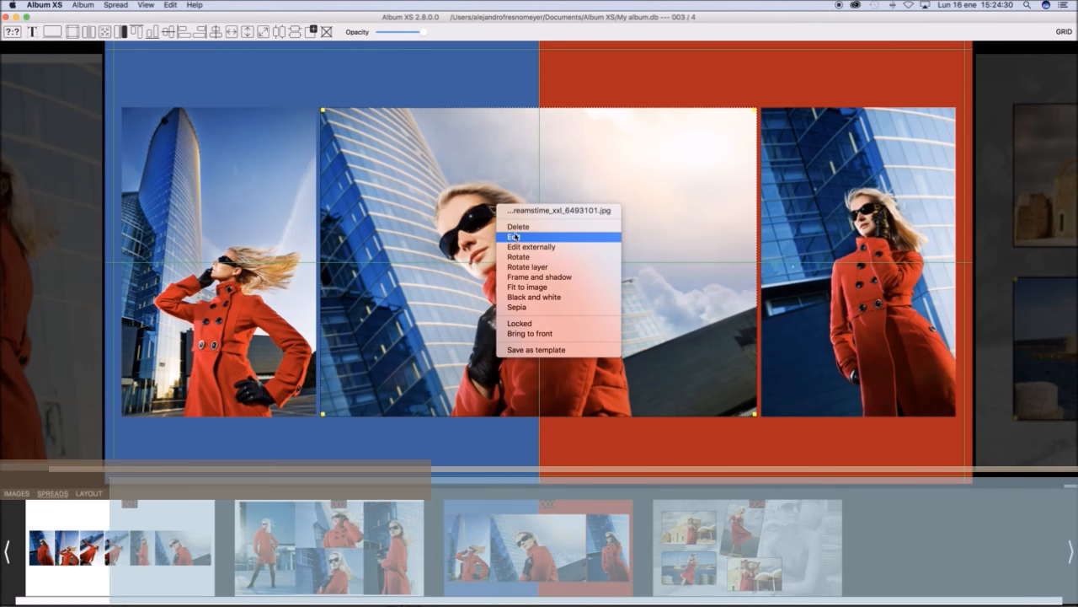
left_click(514, 236)
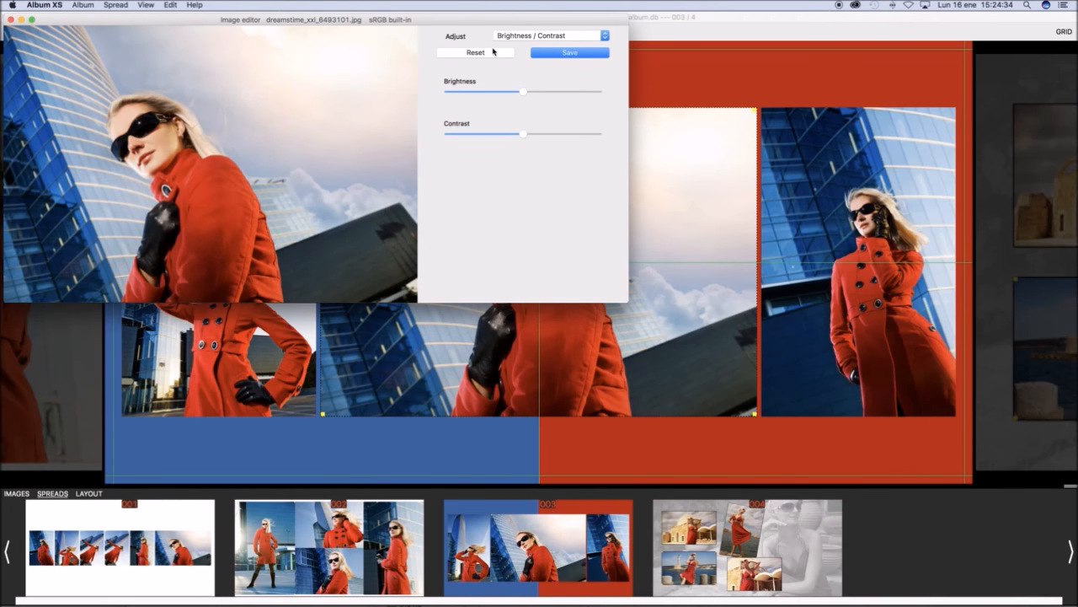
left_click(547, 36)
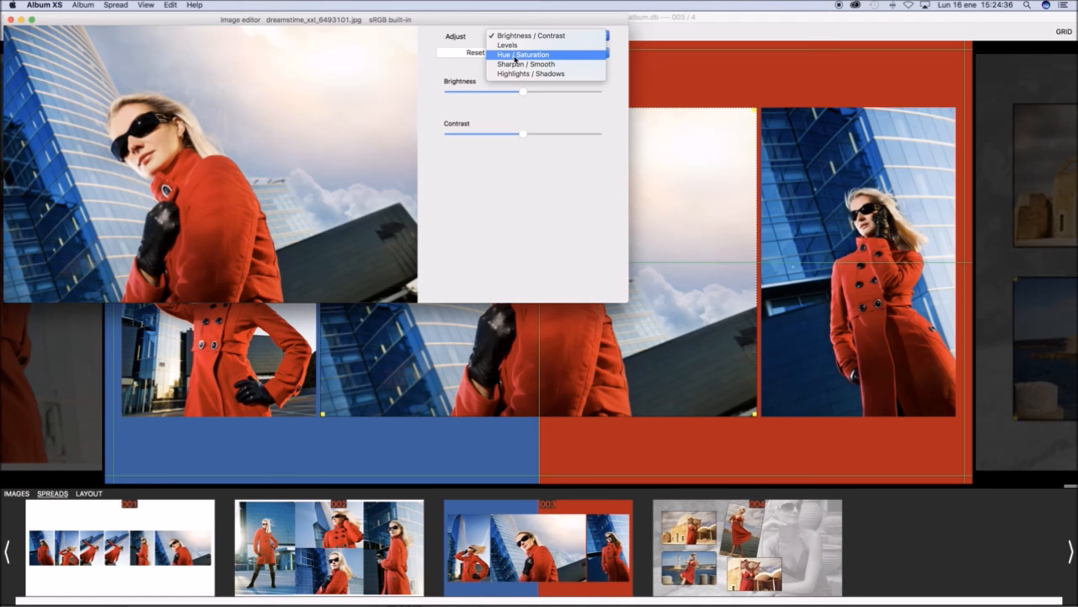
left_click(507, 45)
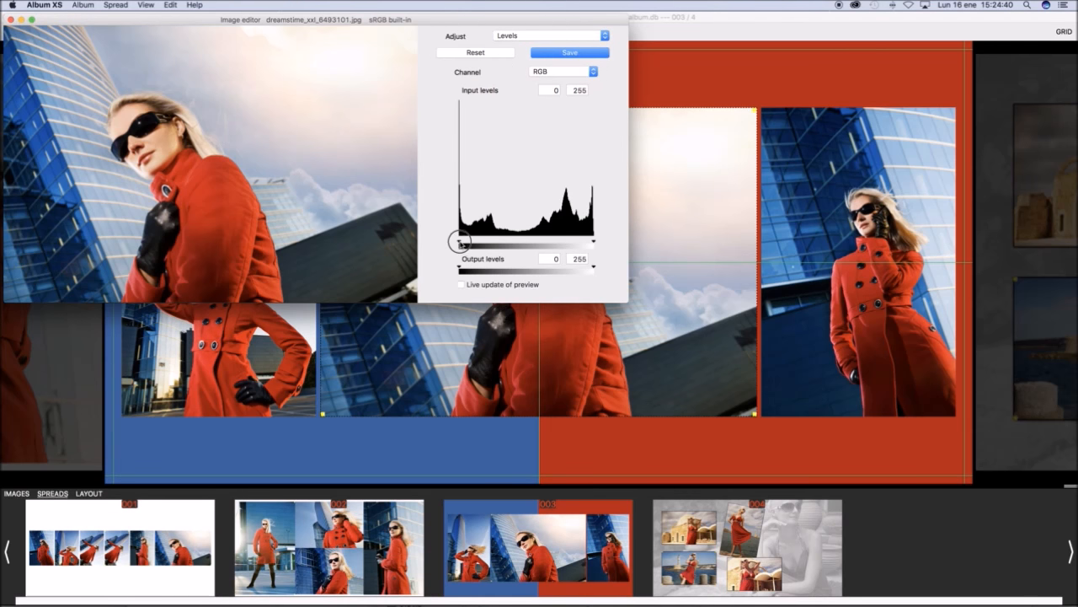
left_click_drag(461, 241, 470, 240)
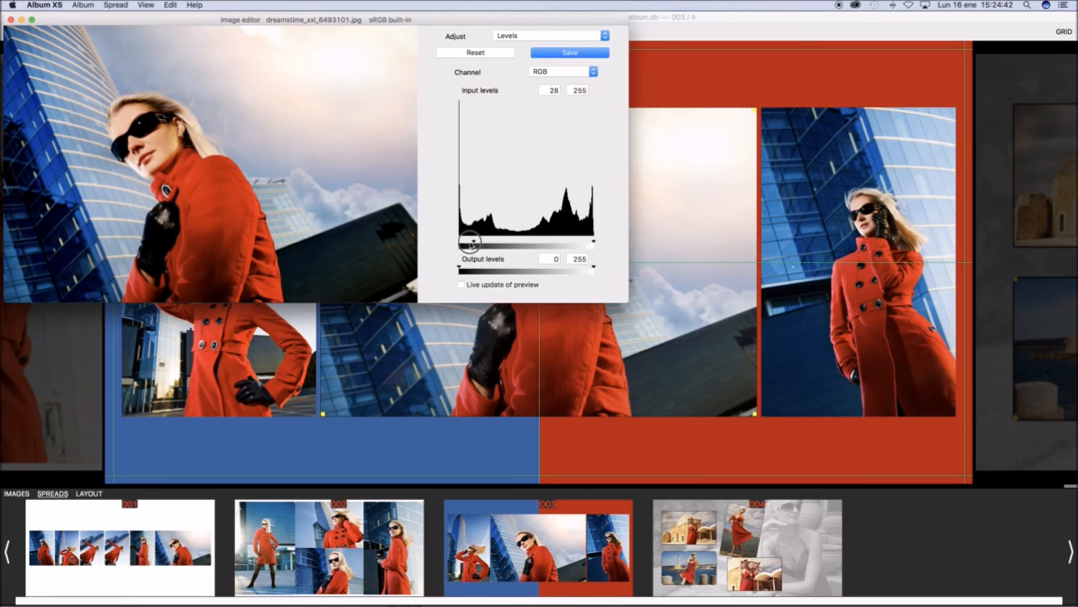
left_click(548, 35)
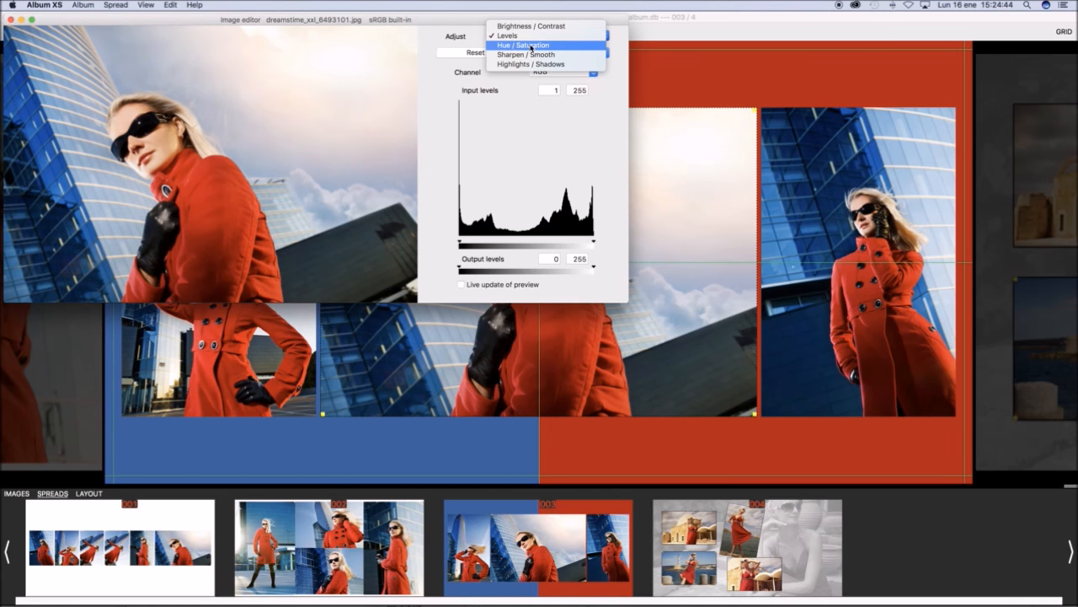
left_click(522, 45)
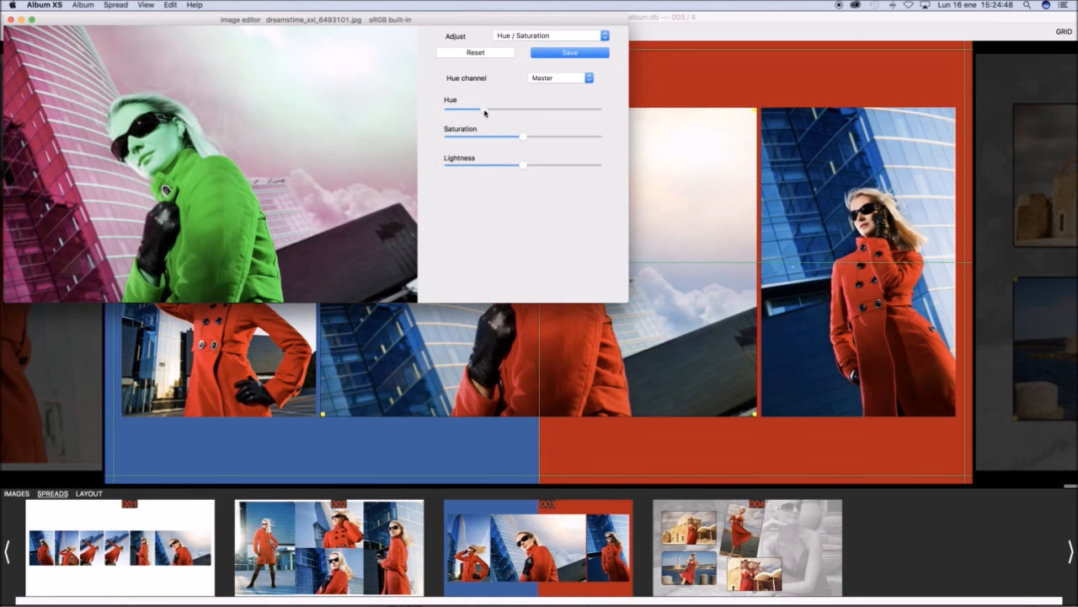
left_click(549, 36)
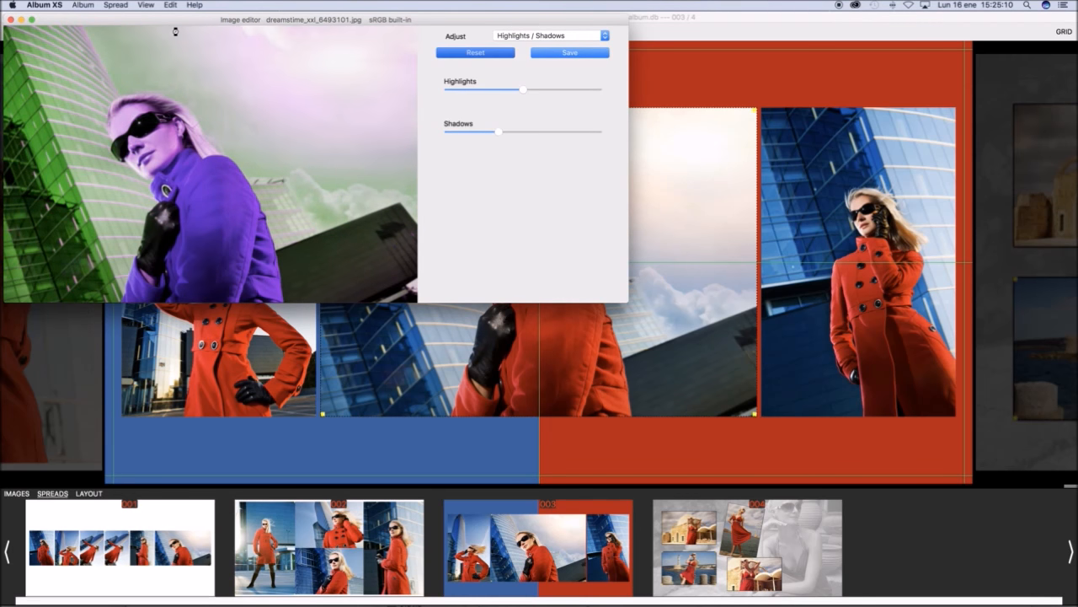
left_click(475, 53)
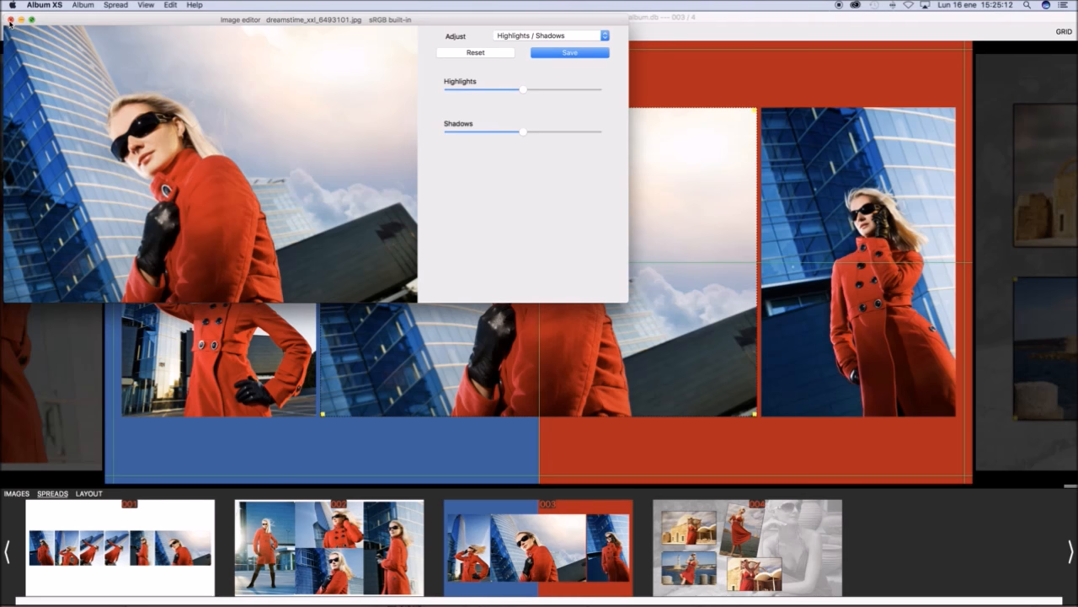
mouse_move(310, 177)
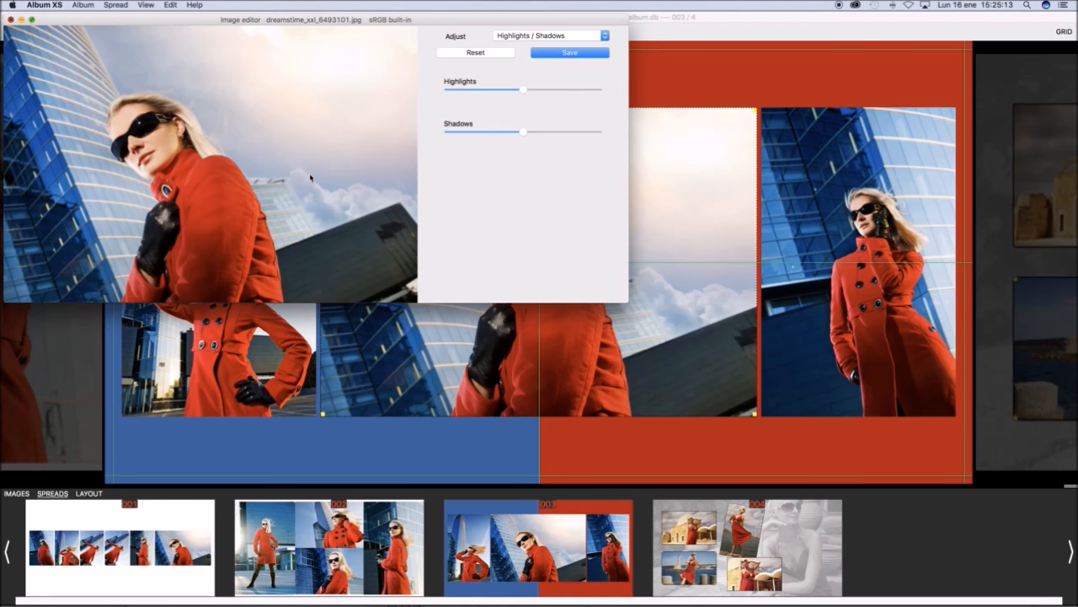
left_click(569, 52)
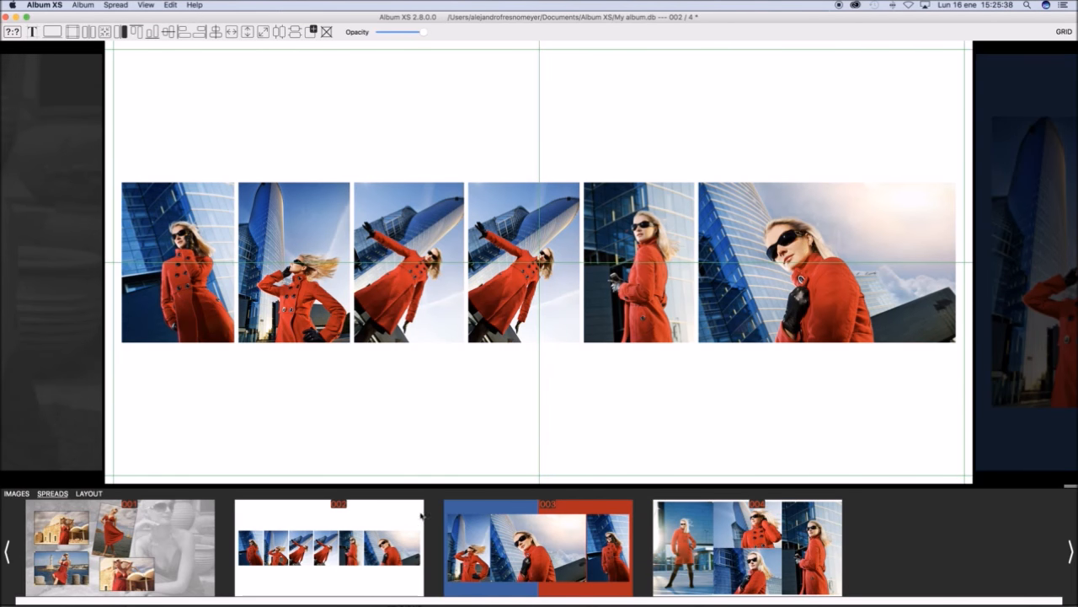
- Move the red-dress collage to spread one and view that opening spread
left_click(538, 546)
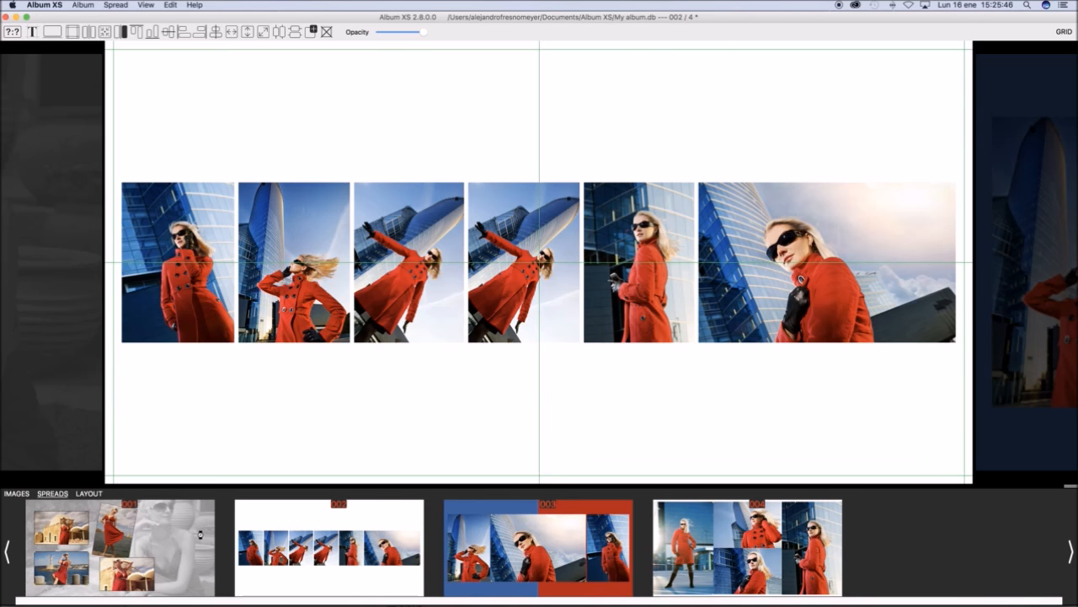
mouse_move(268, 422)
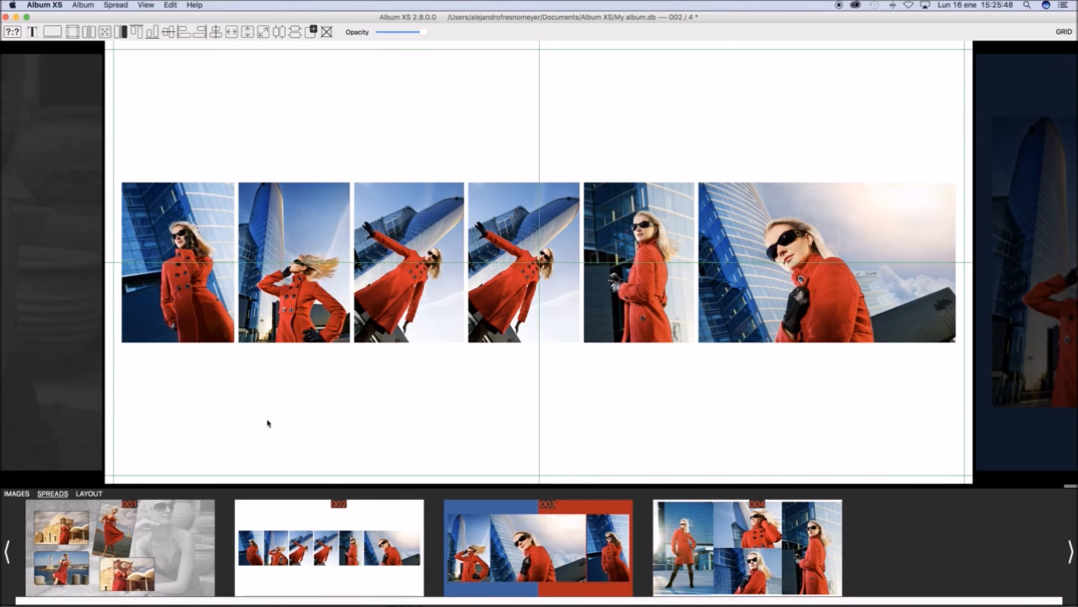
left_click(120, 546)
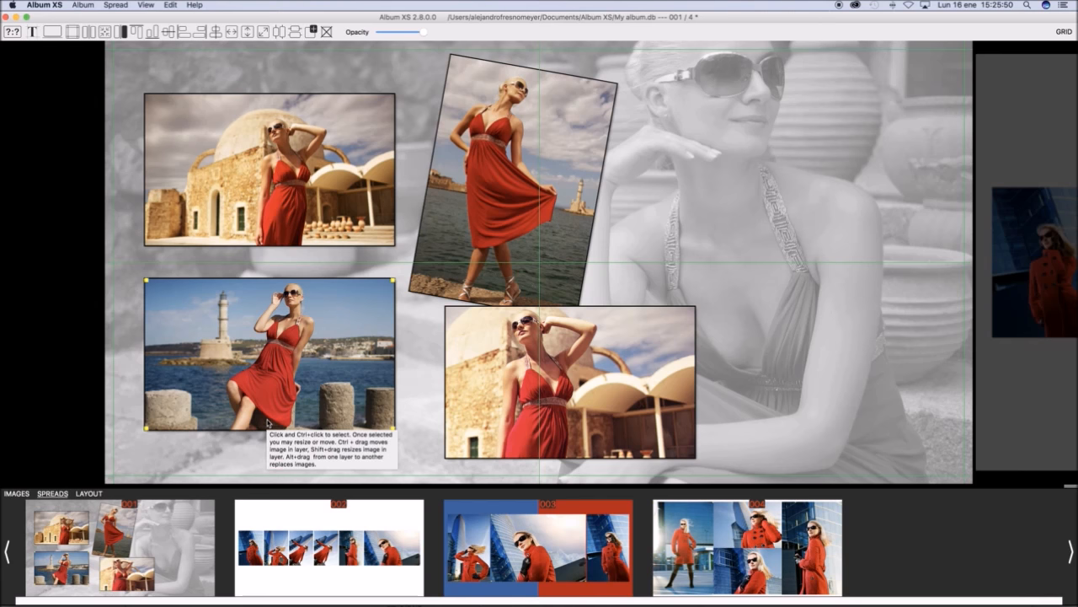